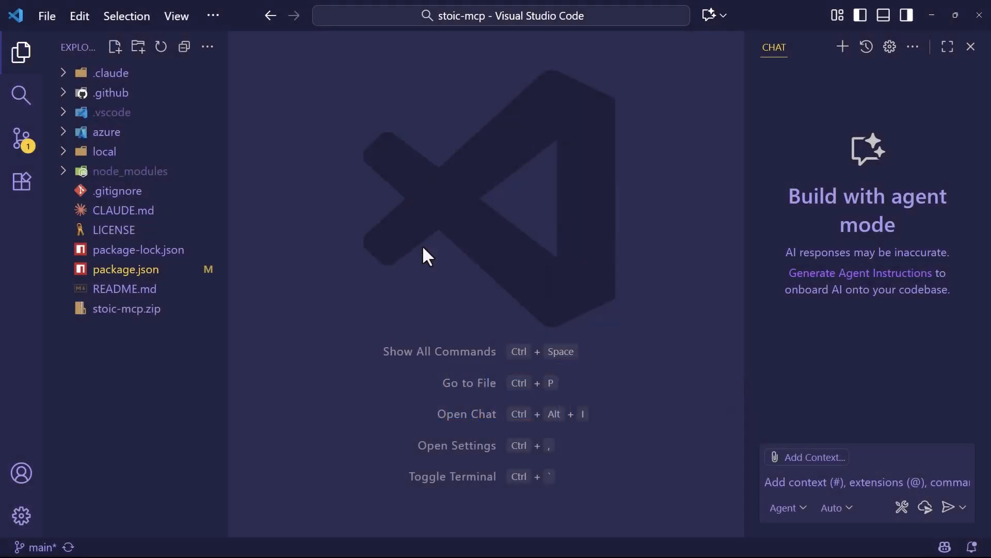
mouse_move(430, 224)
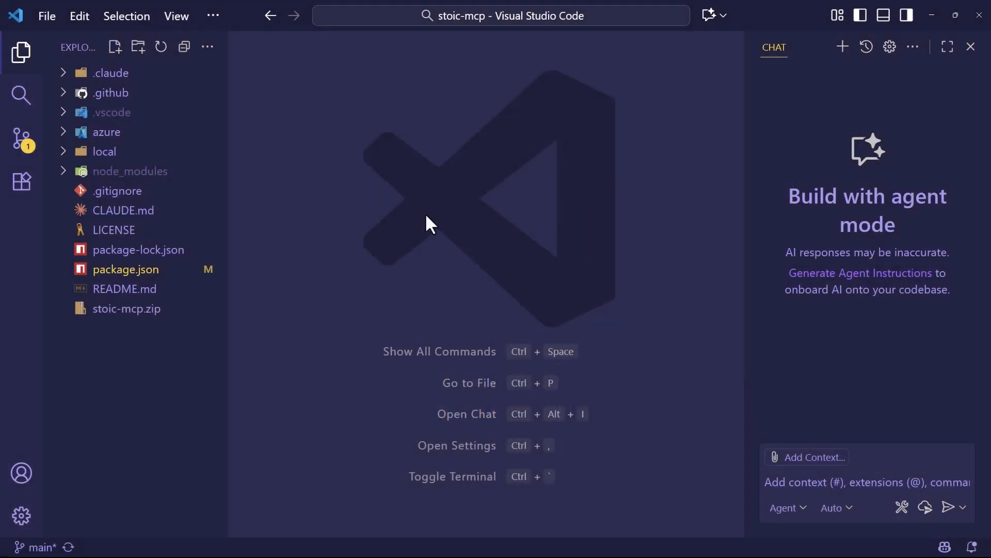
mouse_move(460, 210)
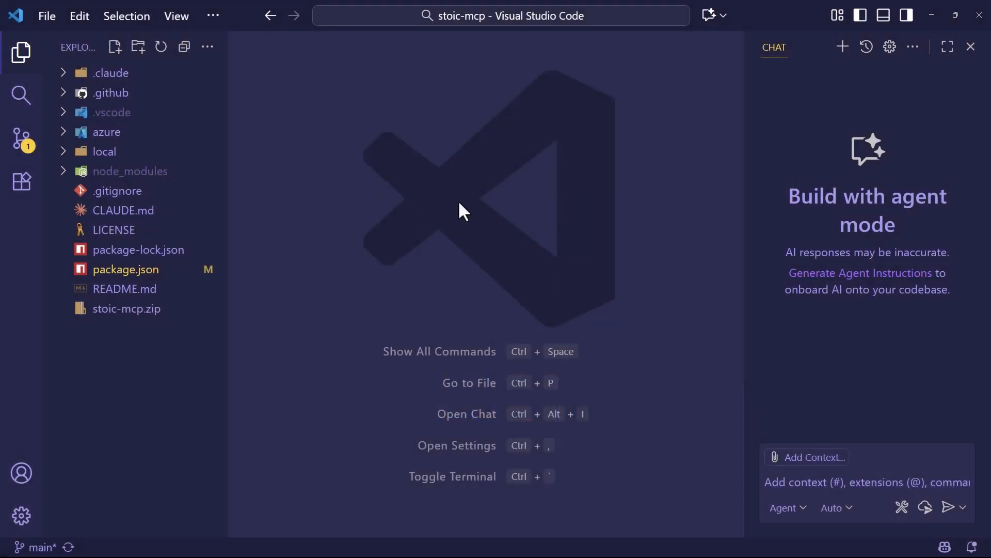
mouse_move(799, 337)
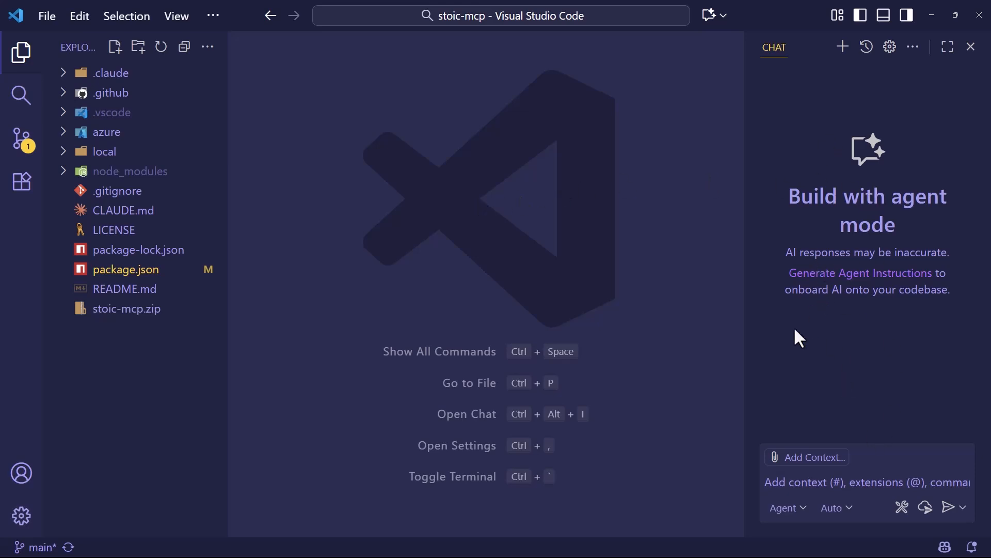
mouse_move(440, 300)
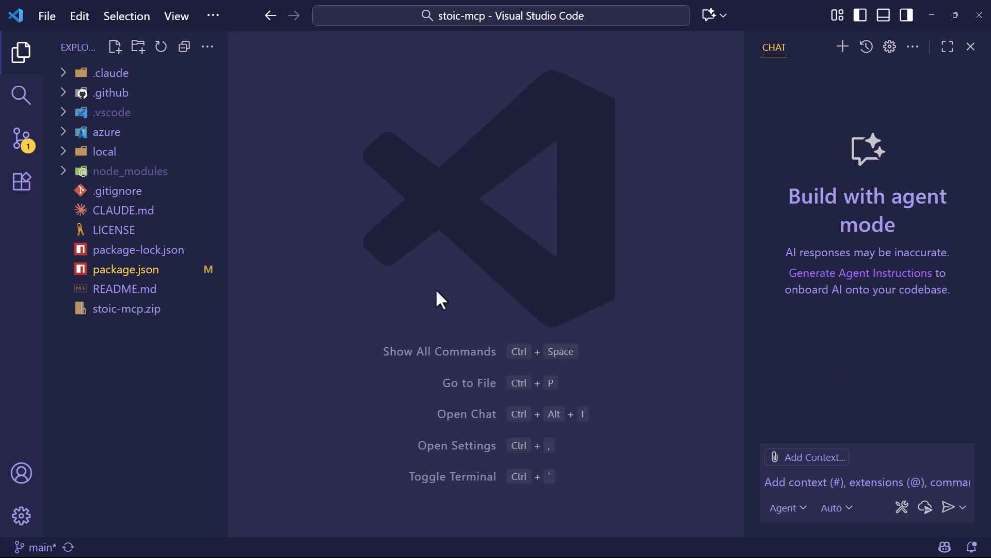
mouse_move(641, 284)
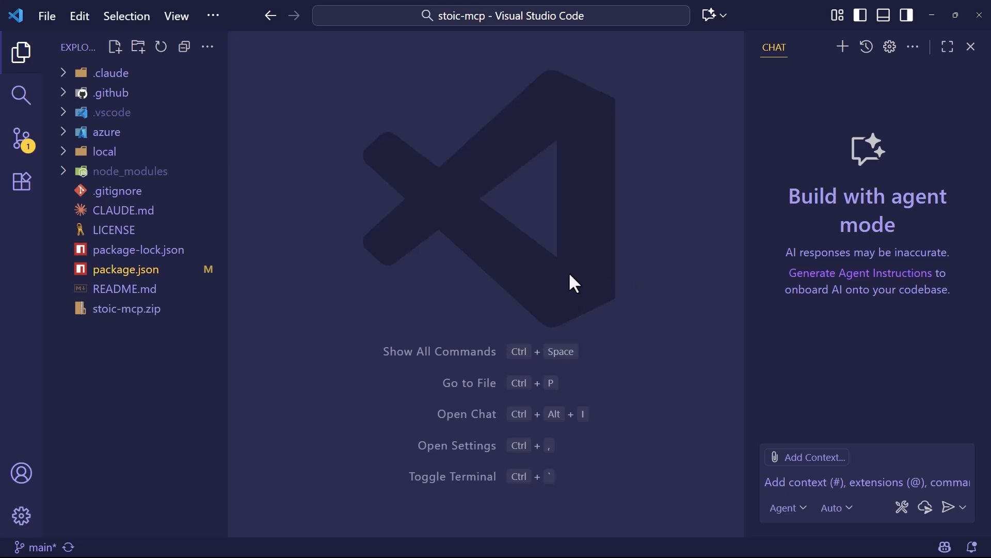
Step: Review the existing CLAUDE.md guidance for the Stoic MCP codebase, then close it
left_click(117, 190)
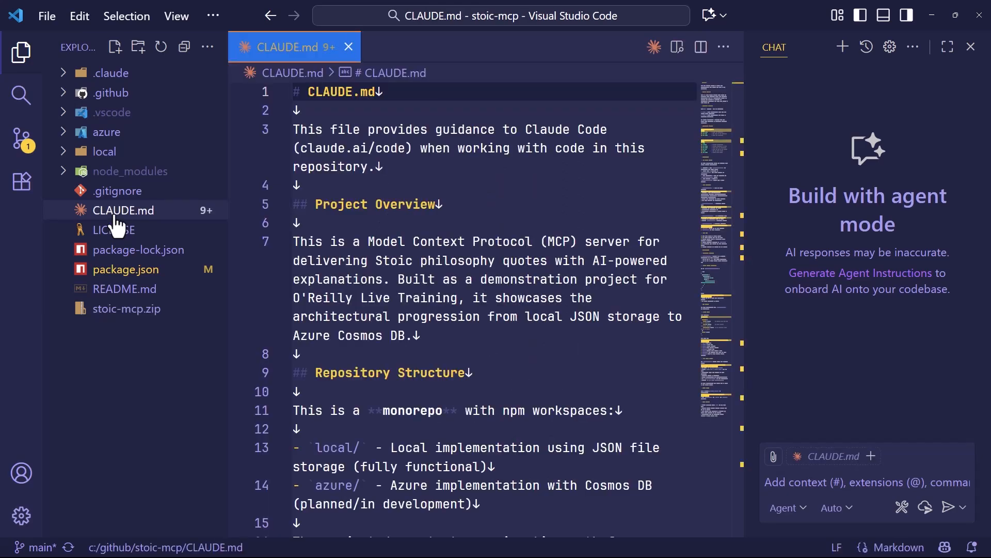
scroll("down", 3)
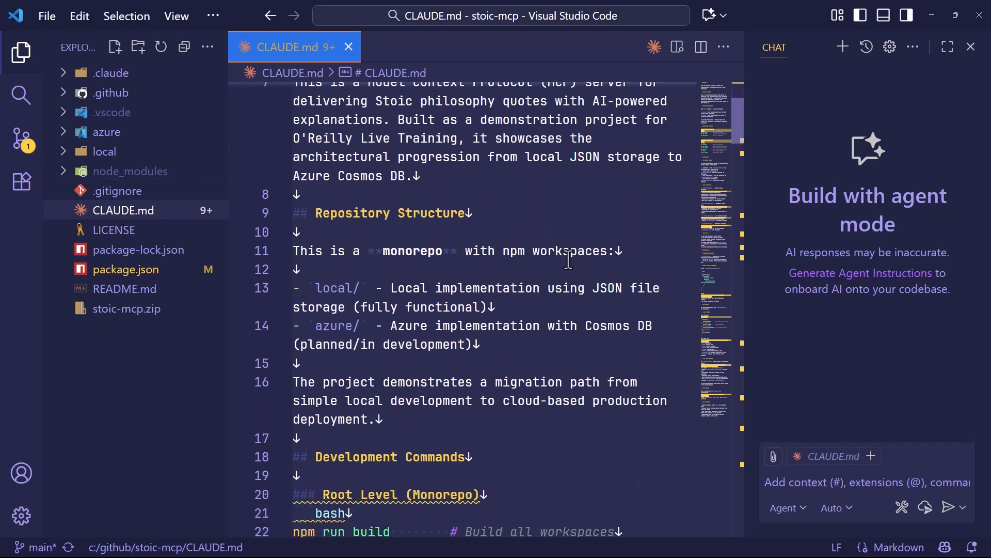
scroll("down", 3)
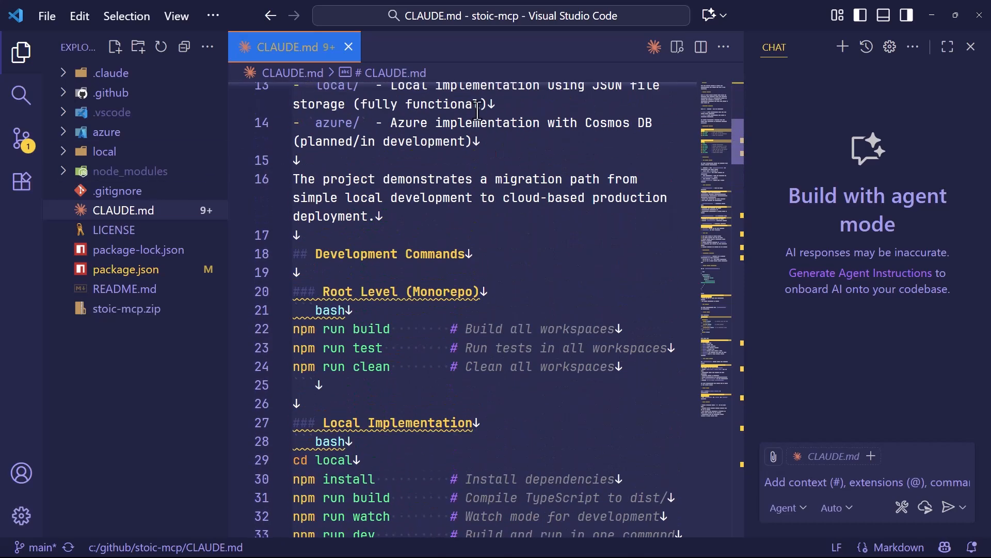
left_click(348, 46)
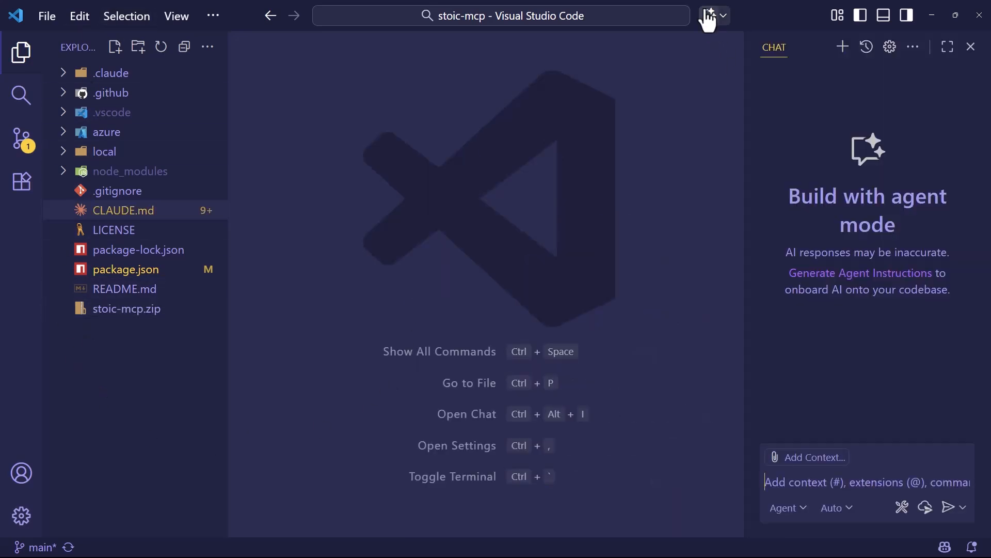
mouse_move(567, 259)
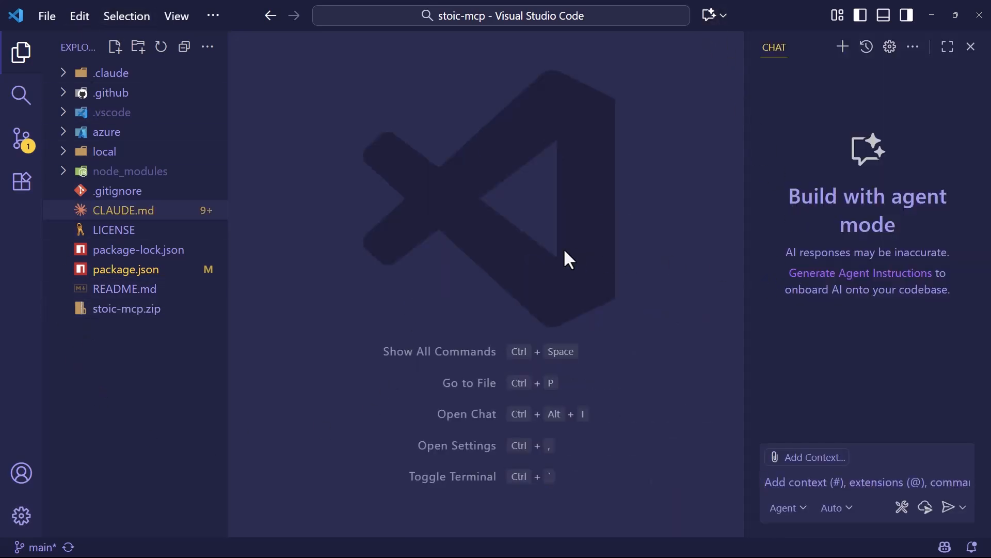
mouse_move(328, 218)
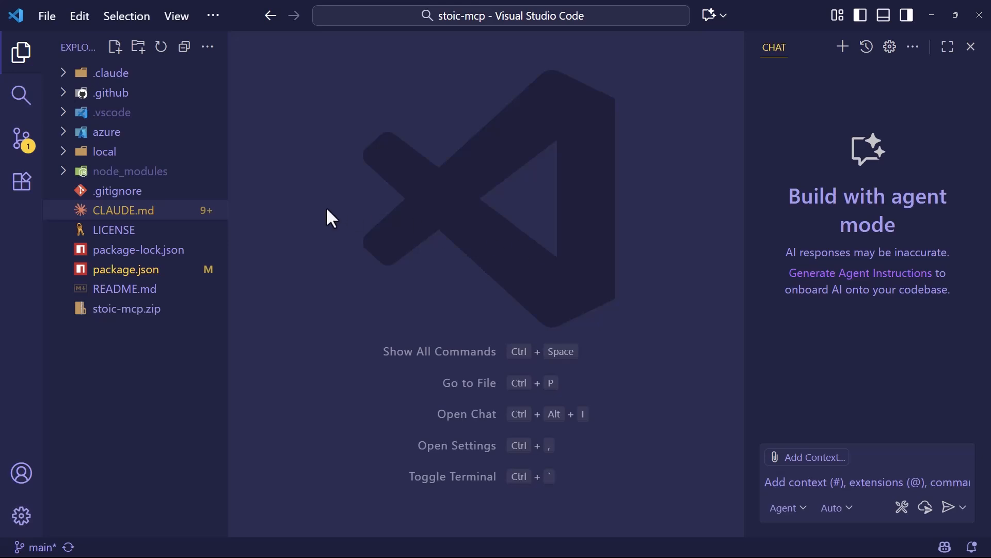
mouse_move(21, 182)
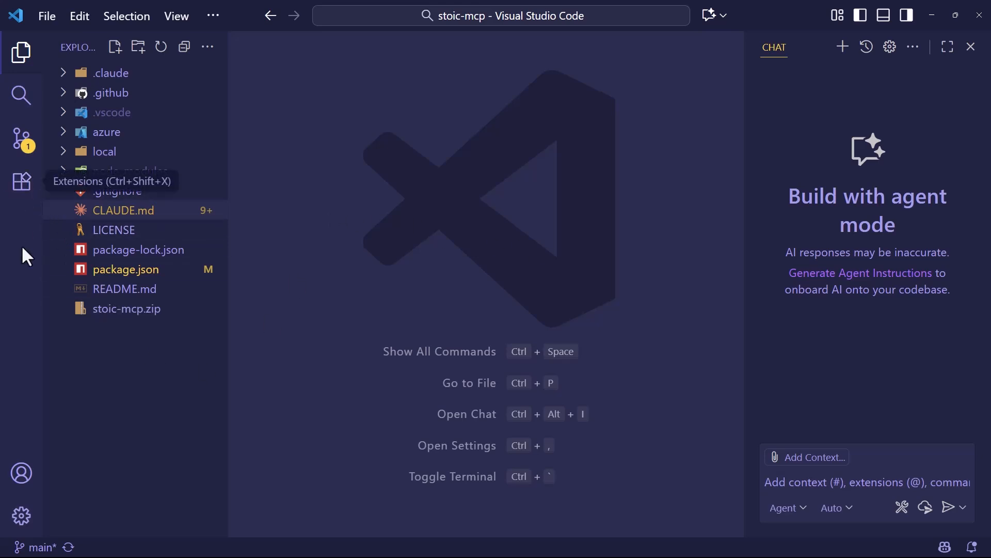
Step: Run Generate Agent Instructions from the chat options to draft .github/copilot-instructions.md
left_click(20, 473)
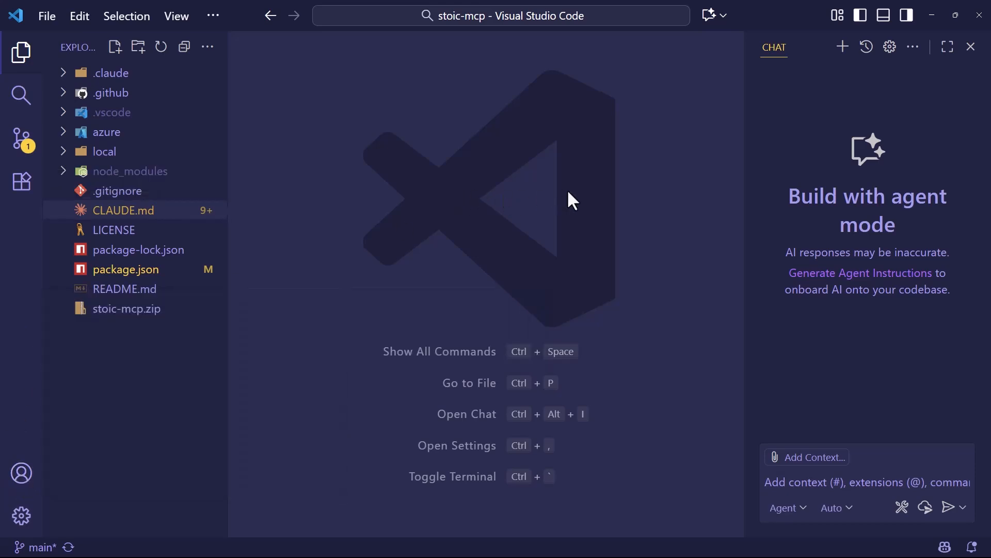
mouse_move(854, 288)
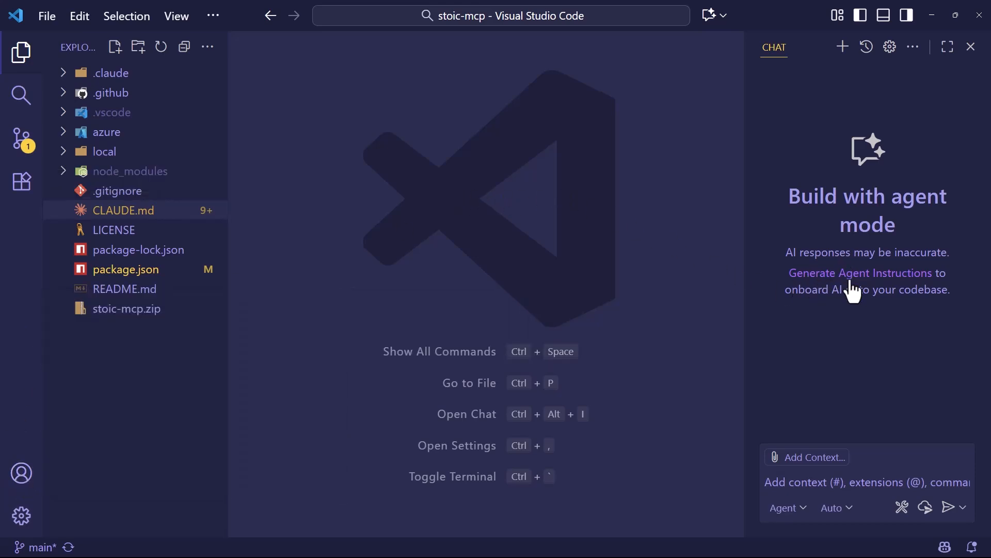
mouse_move(870, 354)
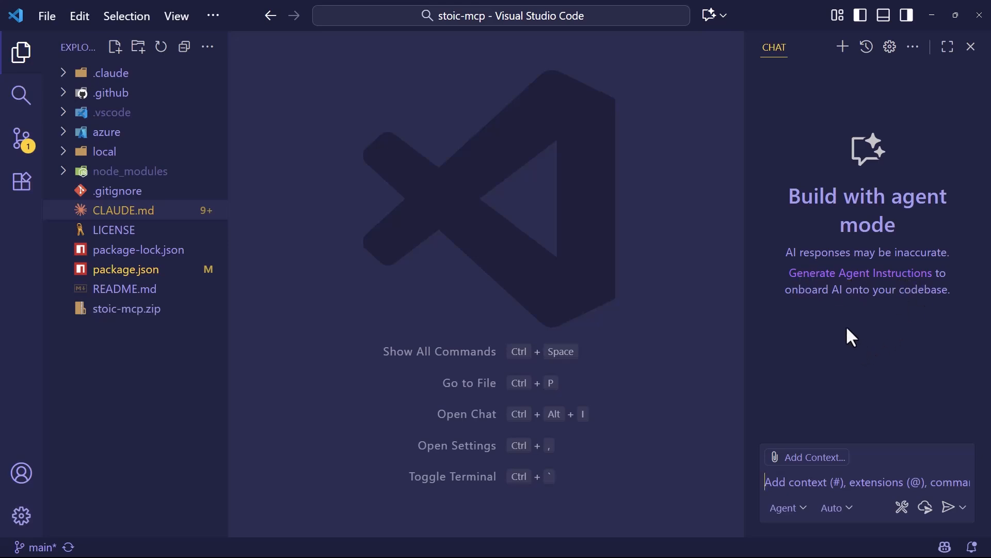
mouse_move(112, 91)
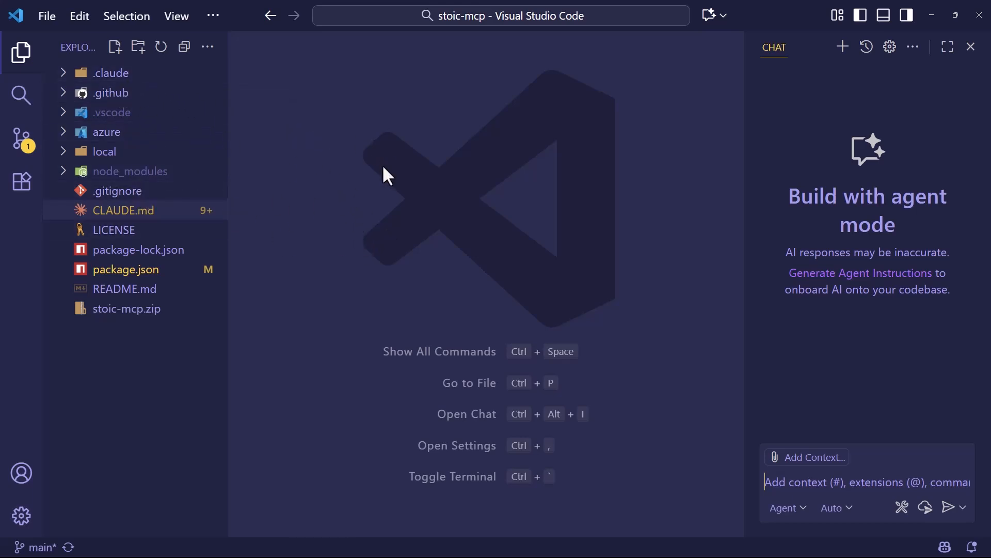
mouse_move(855, 122)
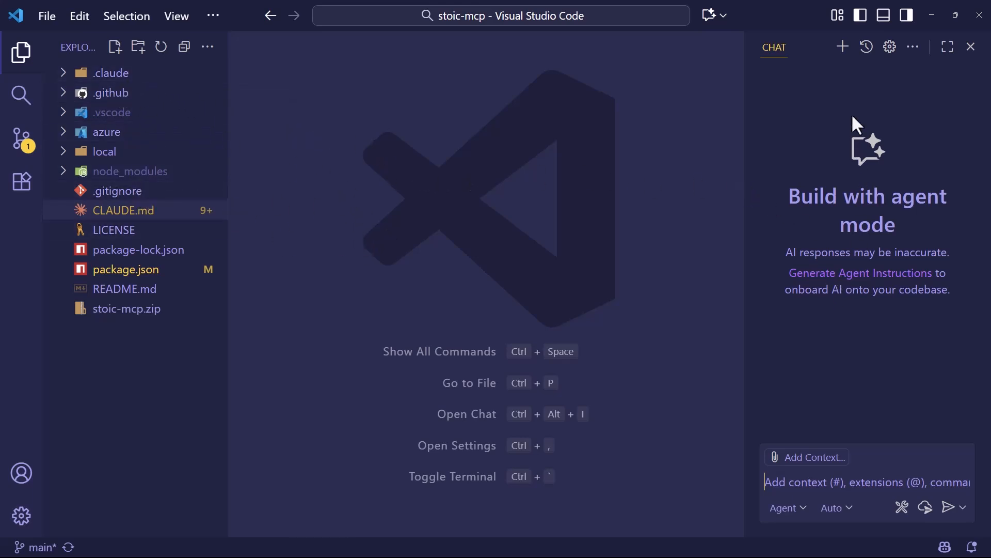
mouse_move(888, 47)
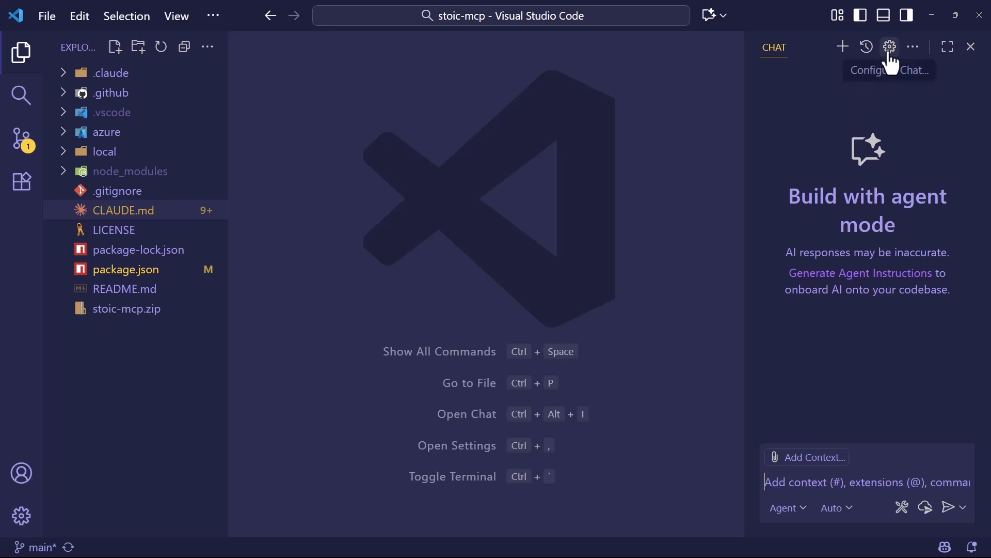
left_click(888, 47)
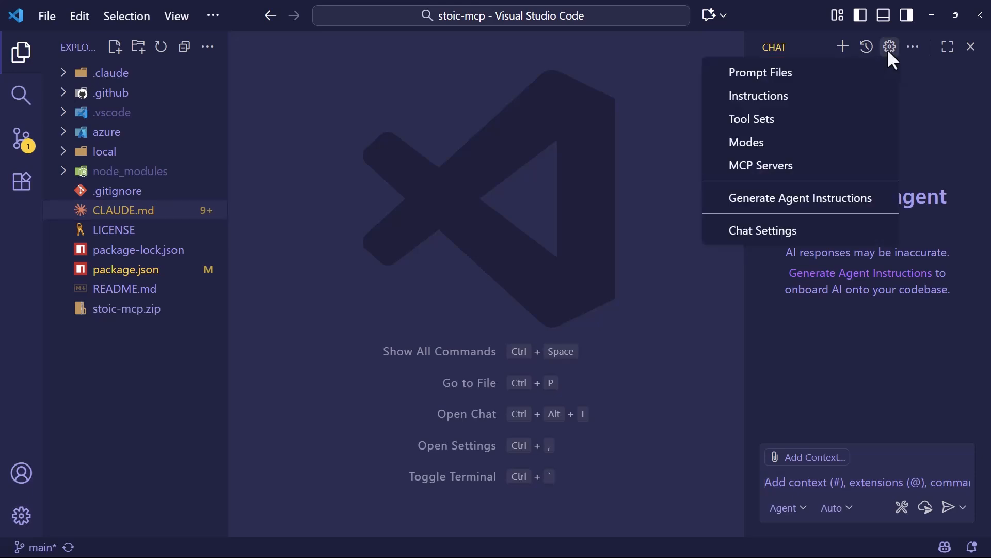
left_click(889, 46)
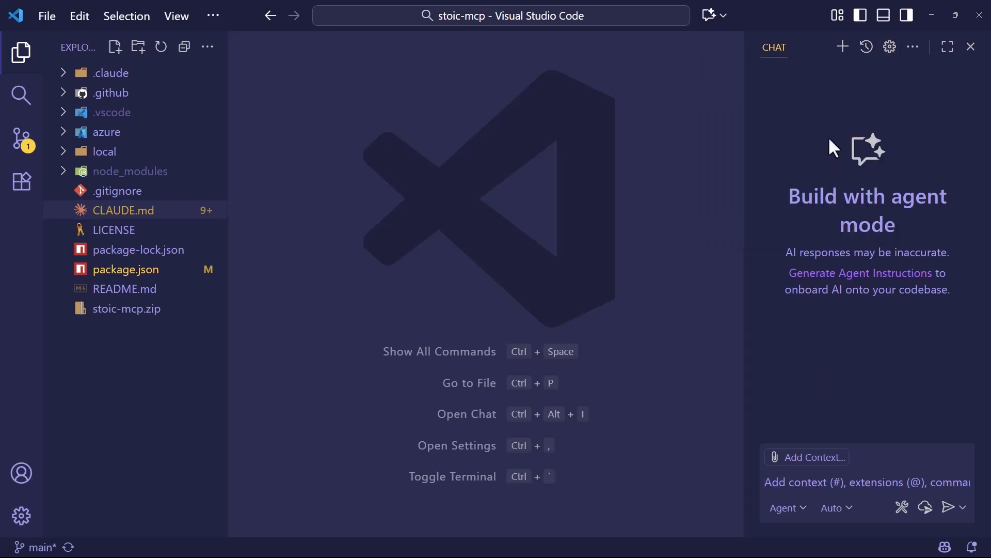
left_click(889, 47)
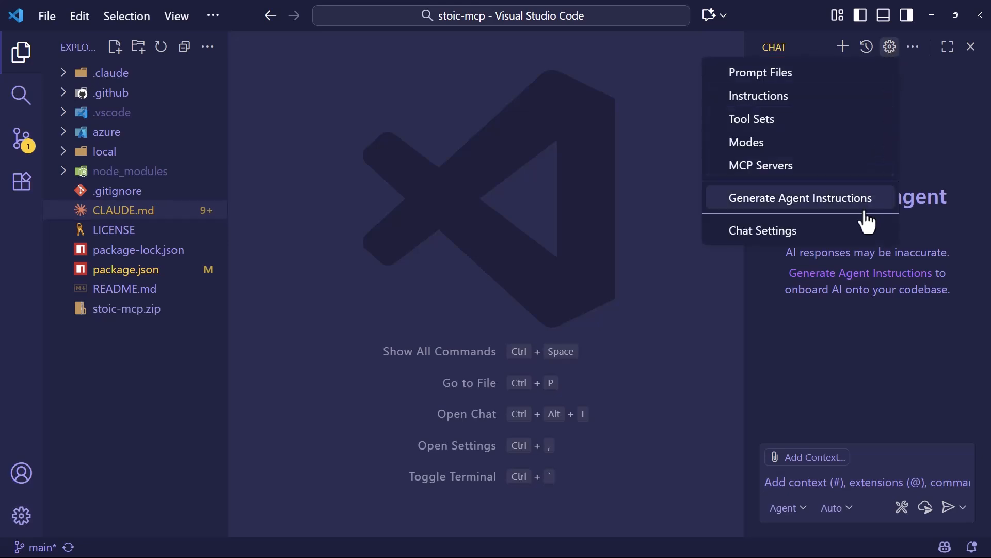
left_click(799, 198)
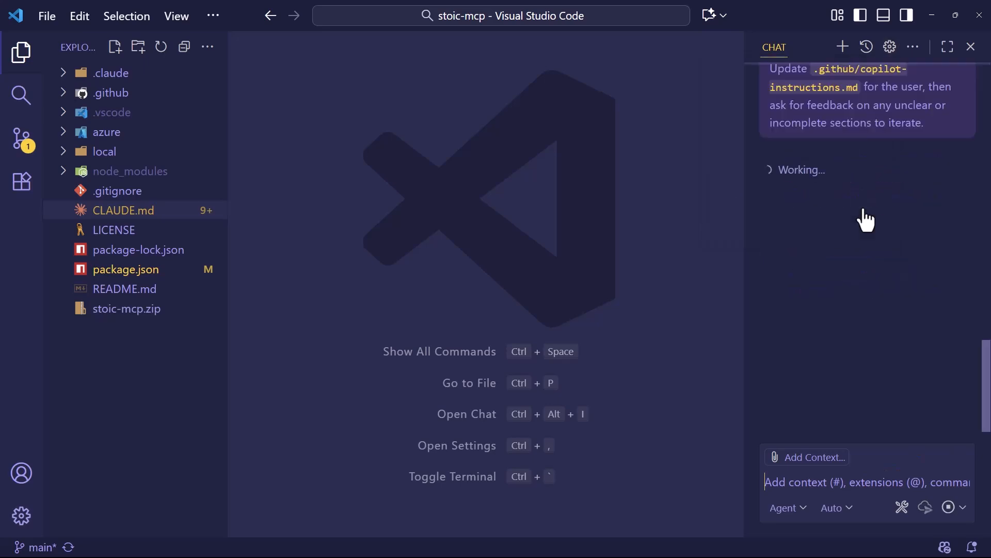
scroll("down", 3)
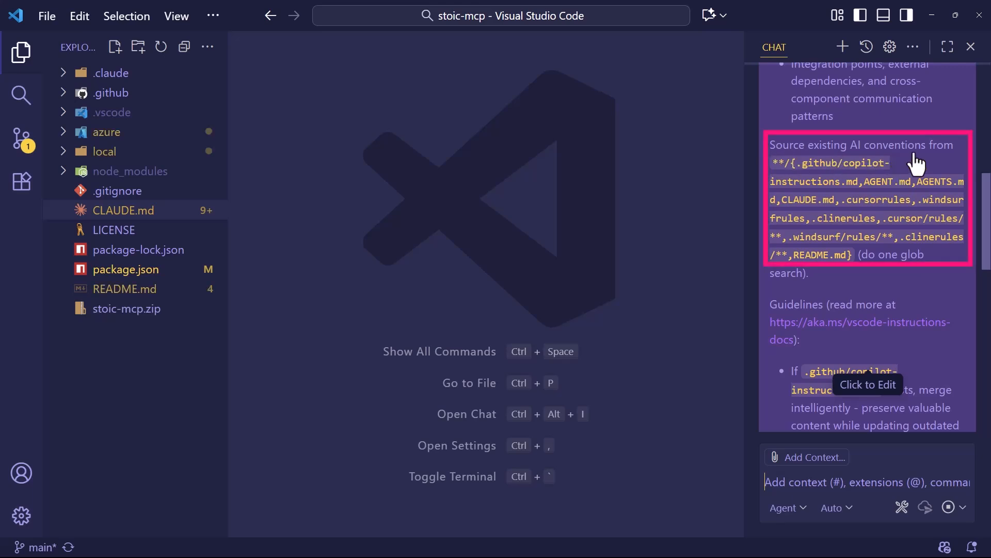
mouse_move(792, 218)
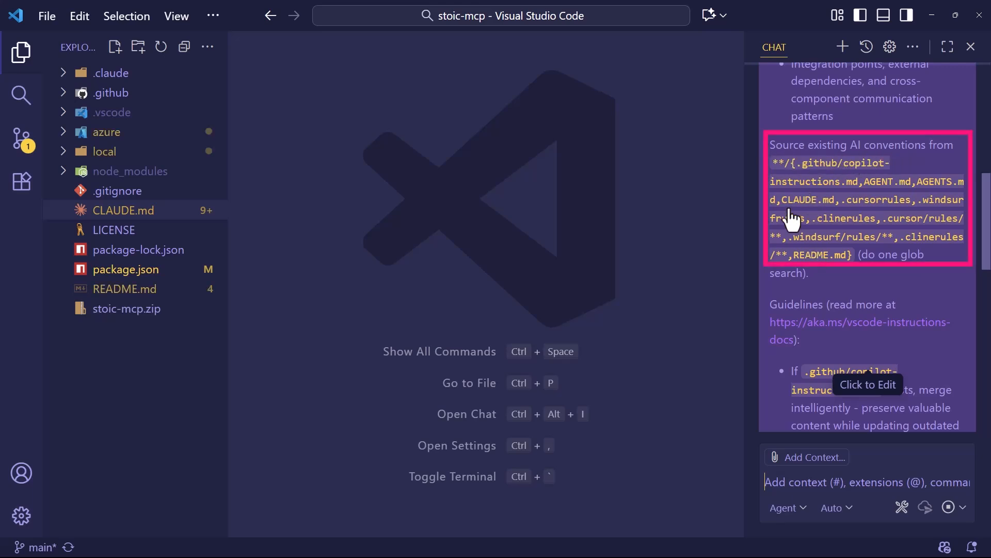
mouse_move(840, 253)
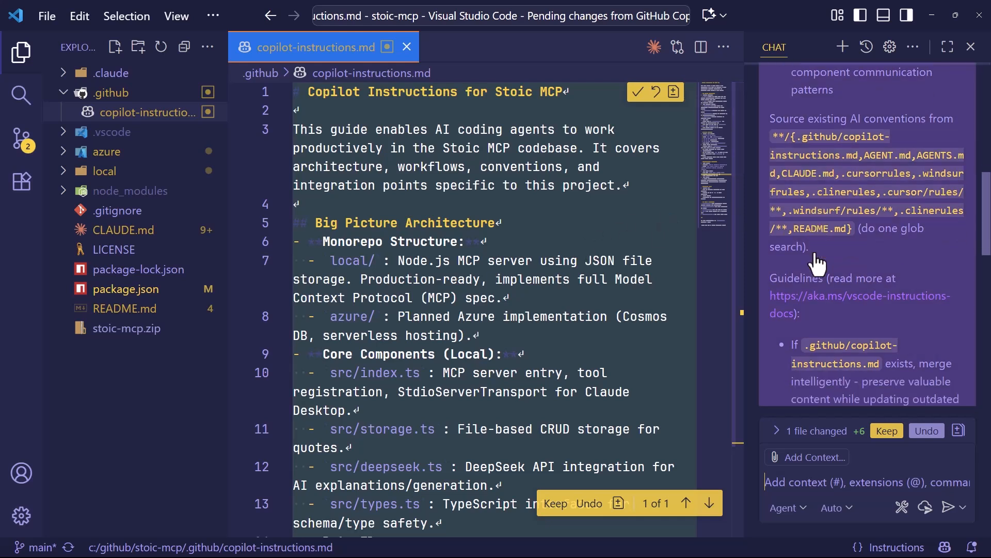
Step: Keep Copilot's generated .github/copilot-instructions.md and bring it up in the editor to review
scroll("down", 3)
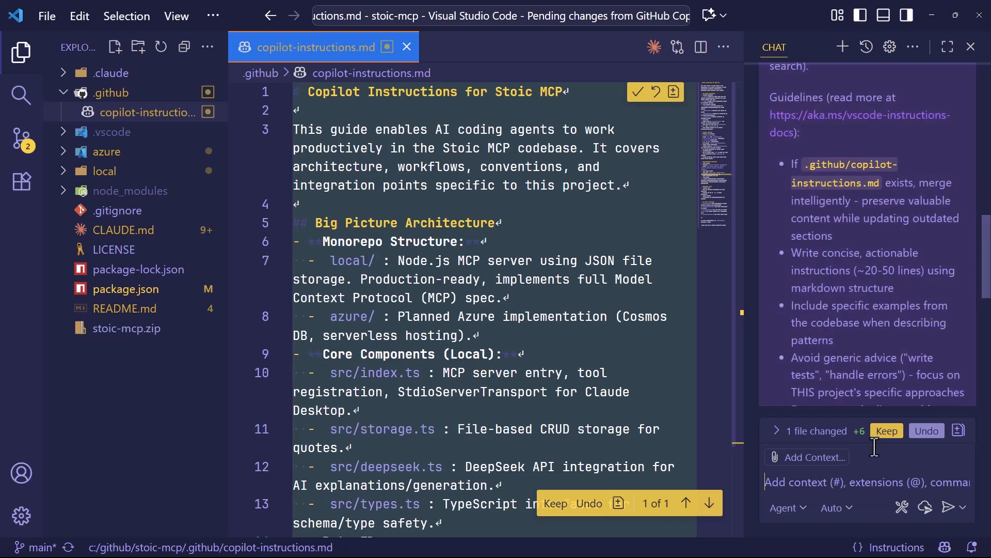
left_click(886, 430)
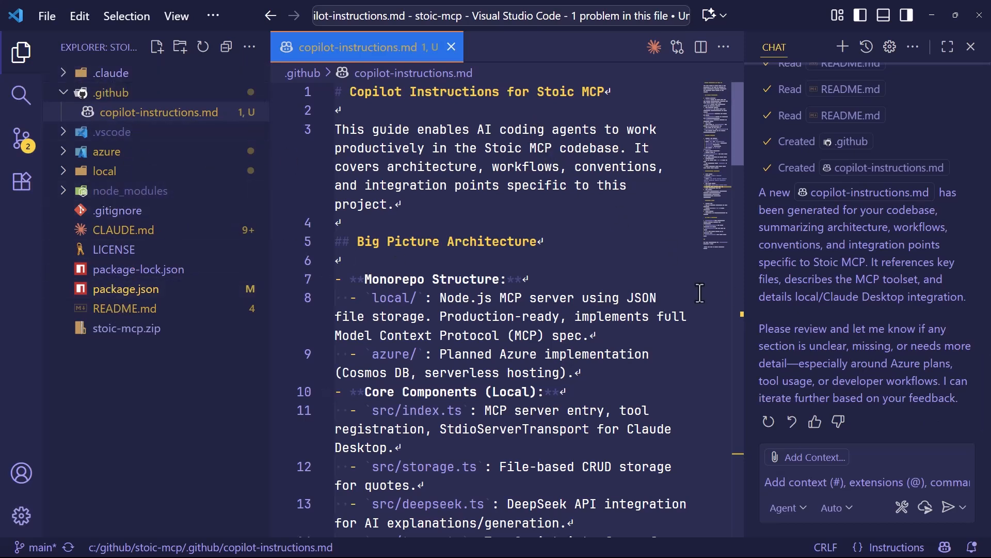
mouse_move(450, 47)
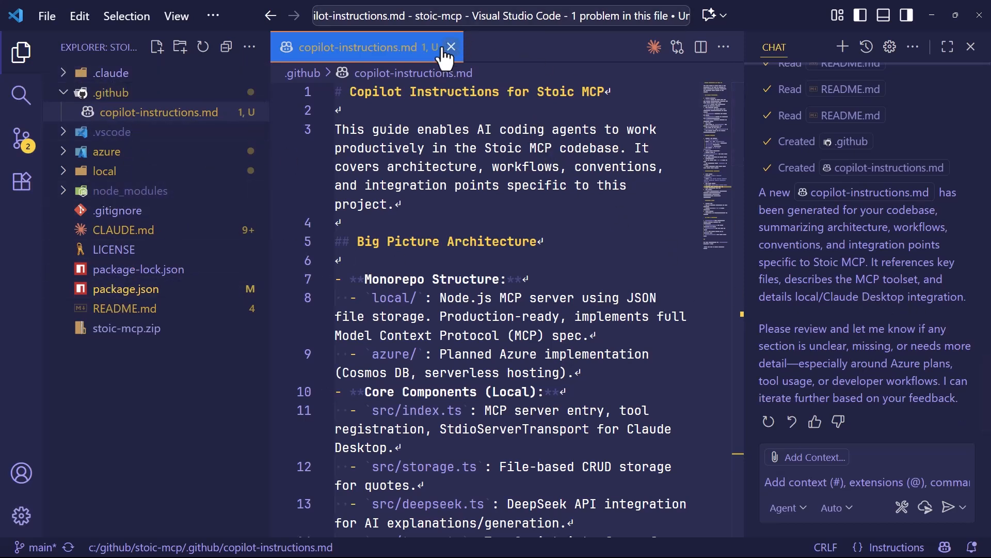
left_click(452, 47)
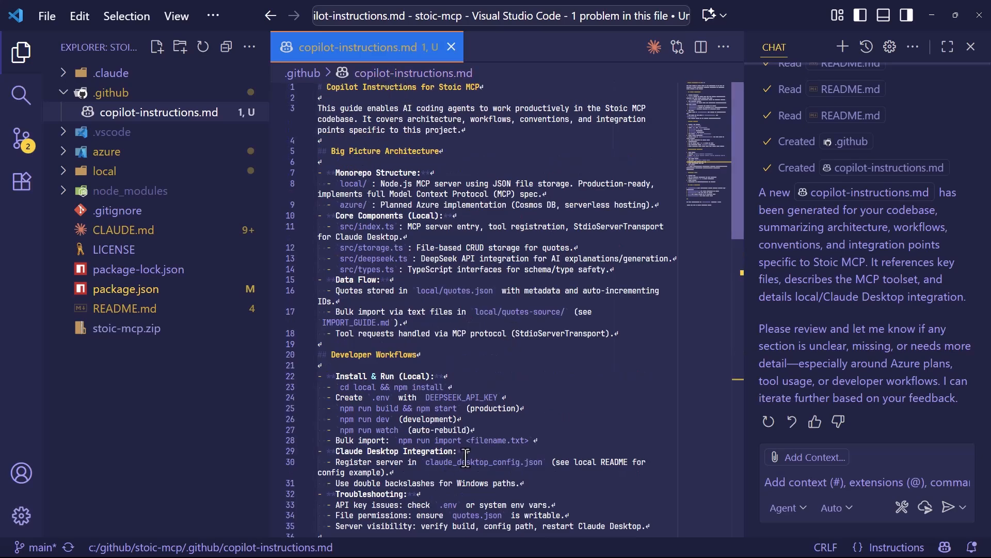
mouse_move(473, 436)
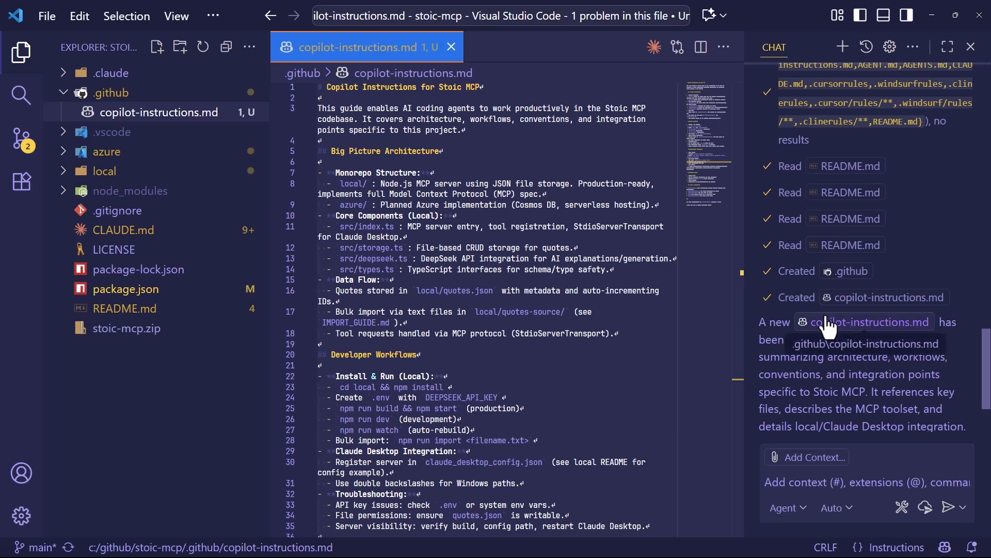
left_click(888, 47)
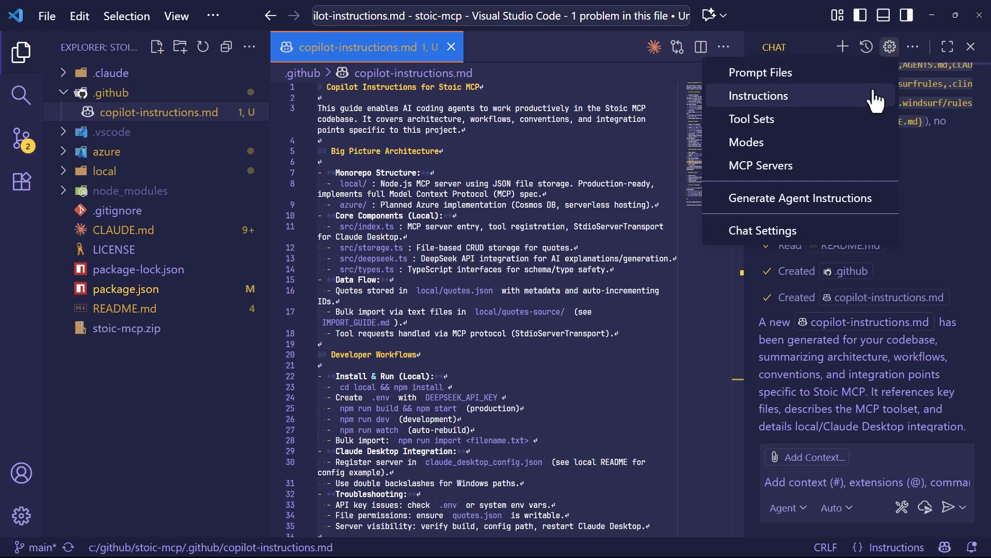
Step: Start a new instructions file from the Instructions list, stored under .github/instructions
left_click(759, 95)
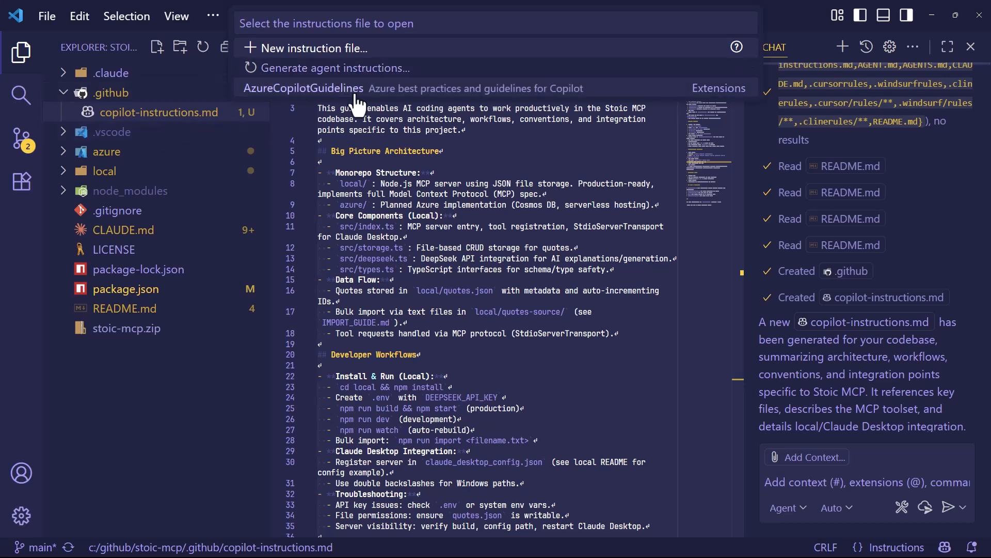
mouse_move(417, 101)
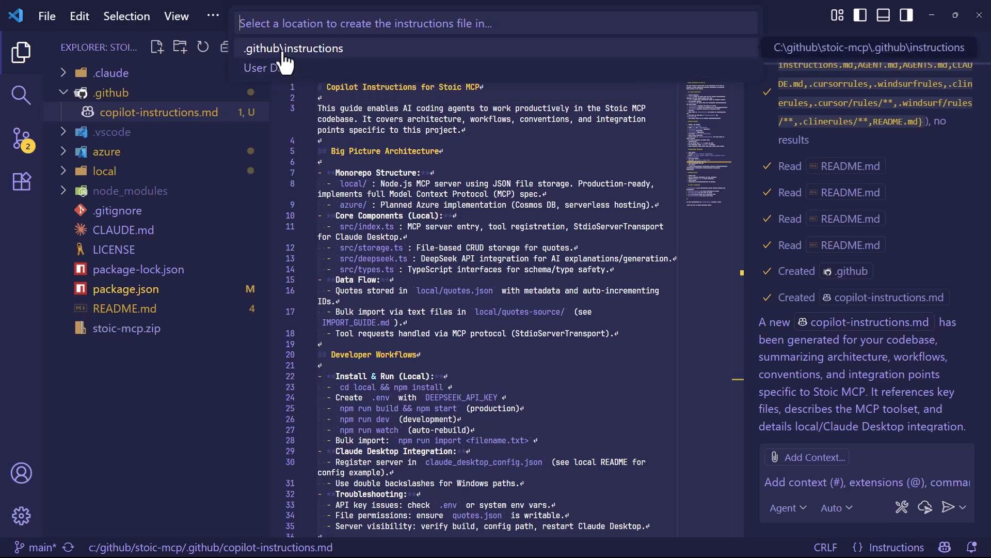
left_click(292, 49)
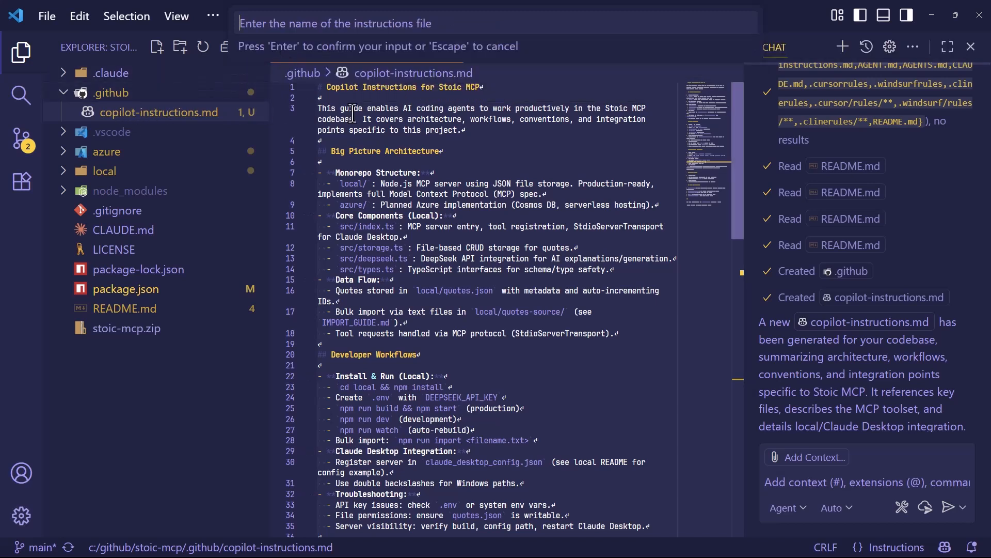
Step: Name it powershell-conventions with applyTo "**/*.{ps1,psm1,psd1,ps1xml}" and save the file
type("powershell-convention")
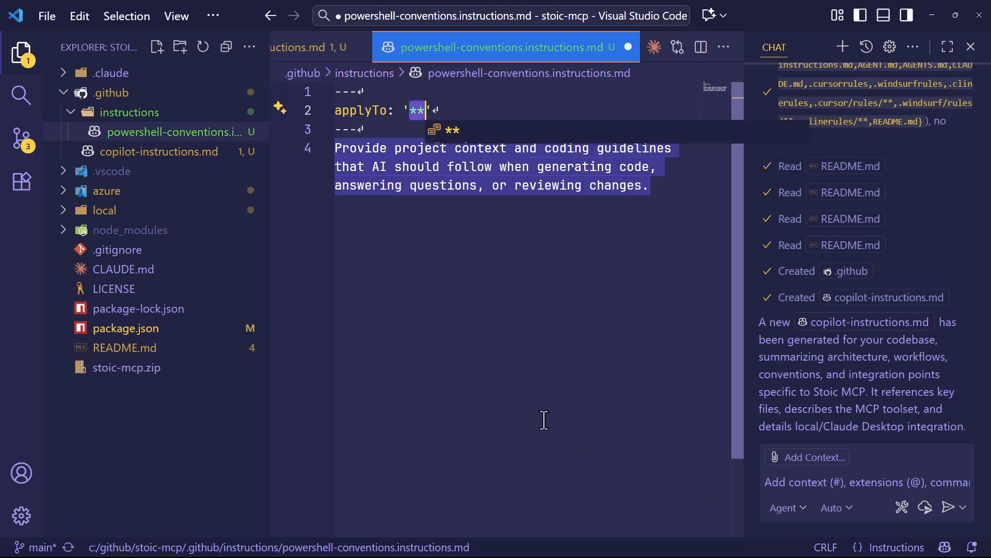
type("*/")
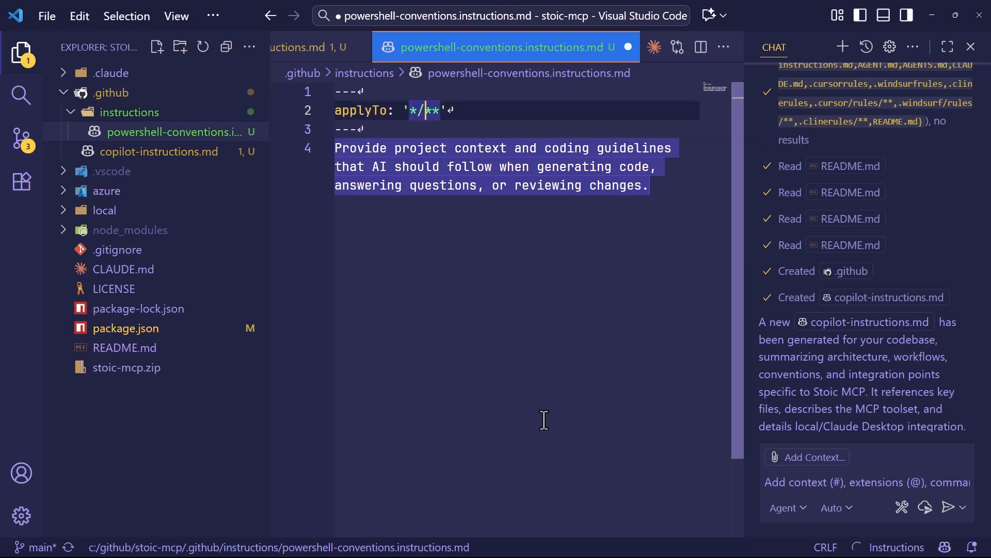
type("**/*")
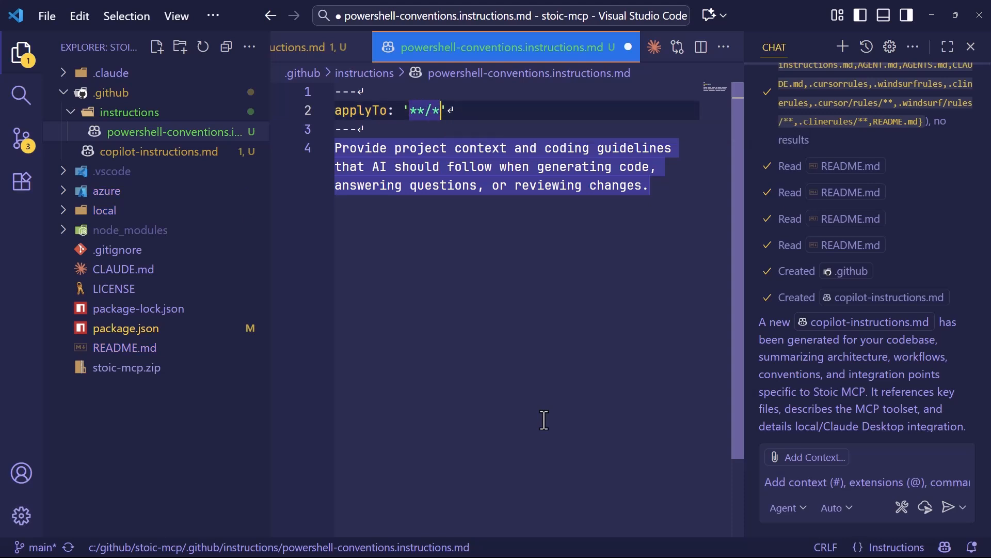
type(".ps1\"")
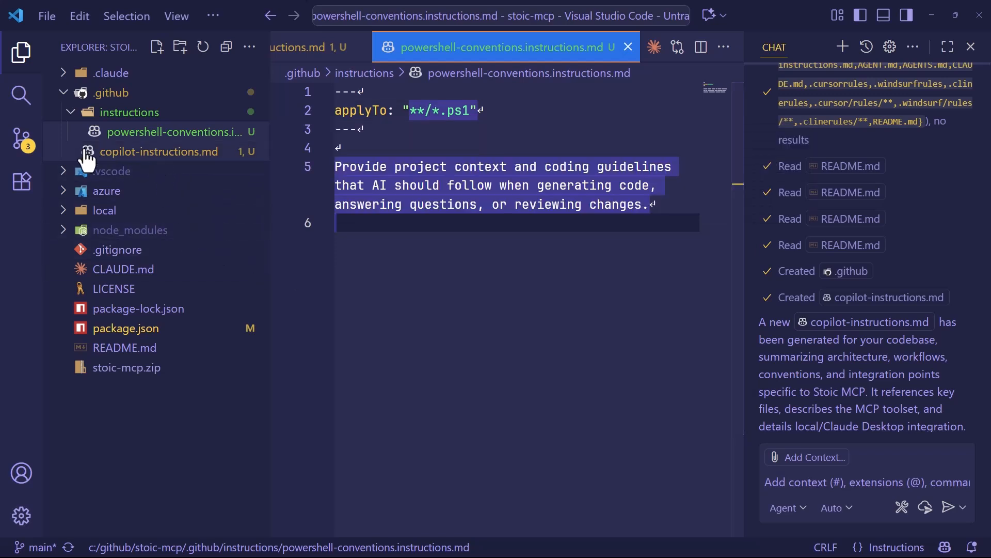
mouse_move(168, 152)
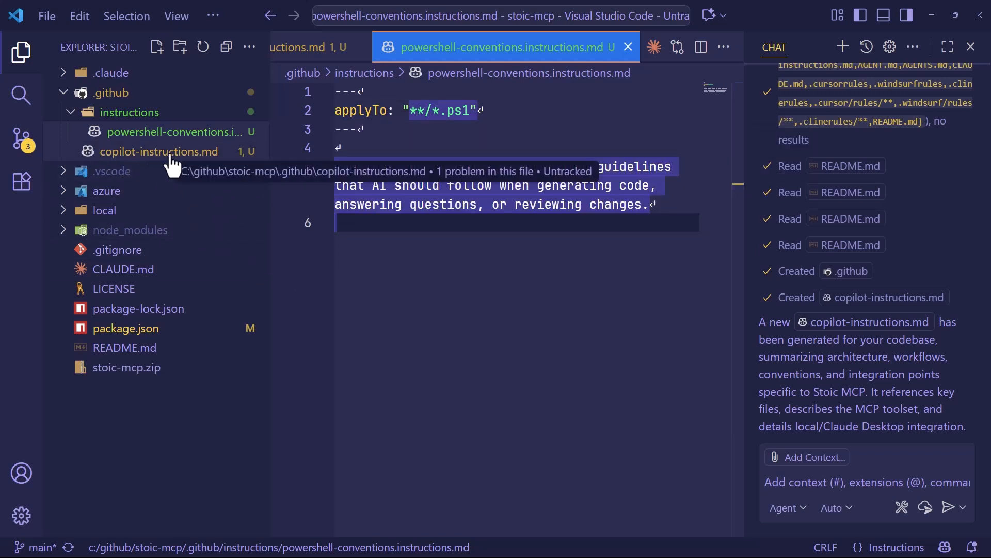
mouse_move(171, 133)
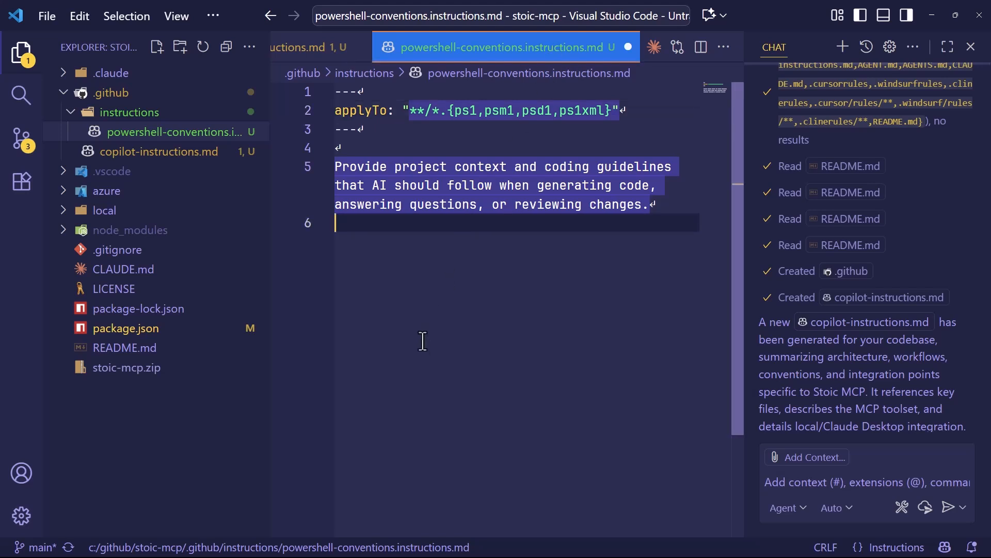
left_click(45, 16)
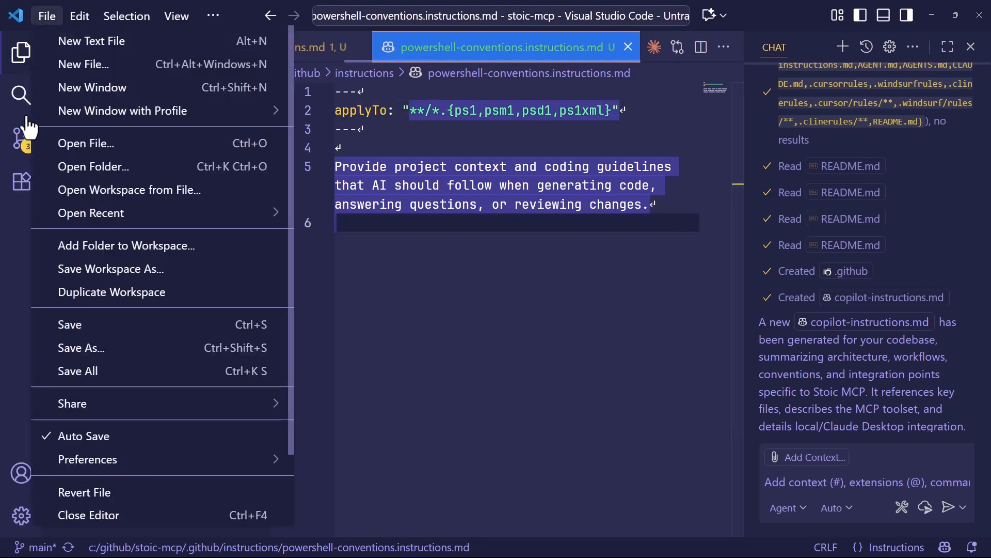
left_click(479, 311)
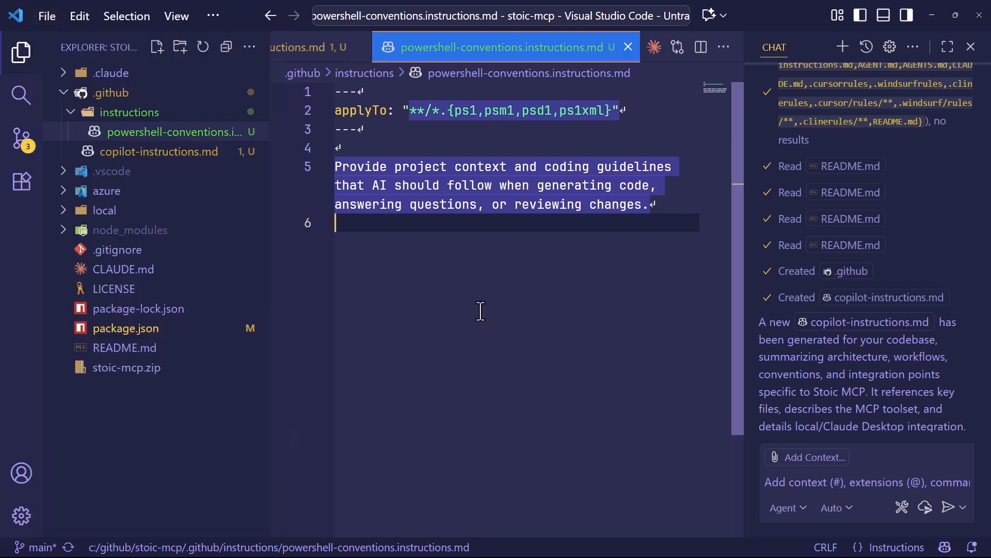
mouse_move(468, 329)
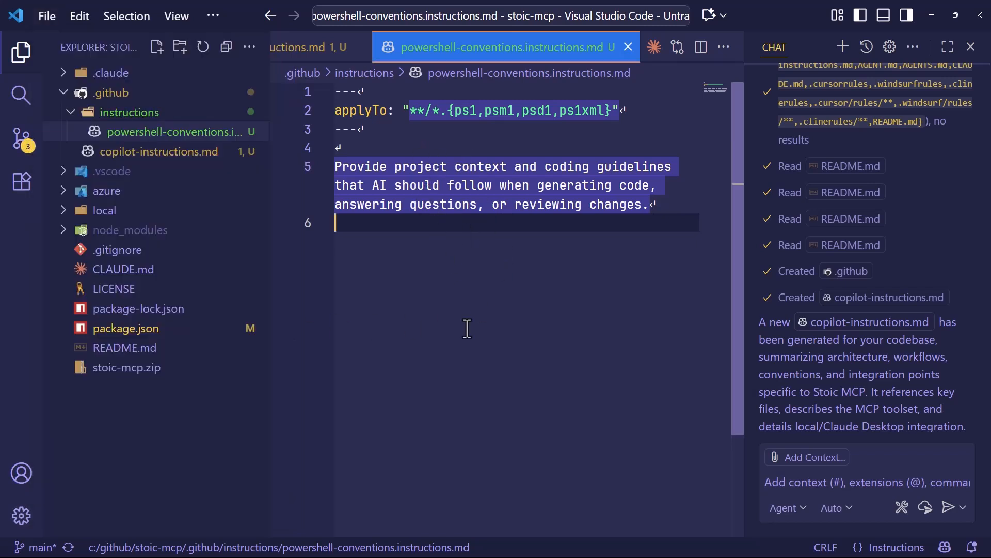
mouse_move(471, 331)
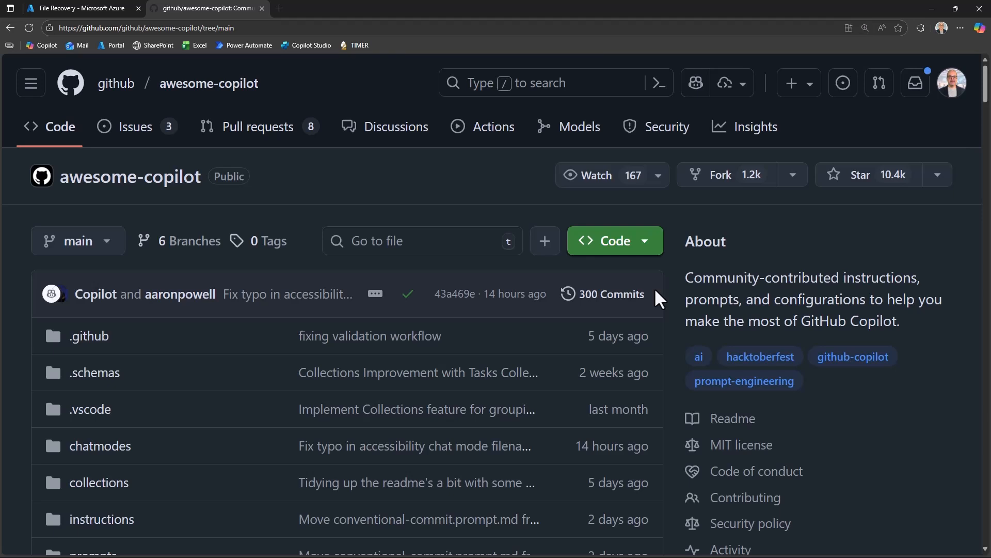
mouse_move(622, 294)
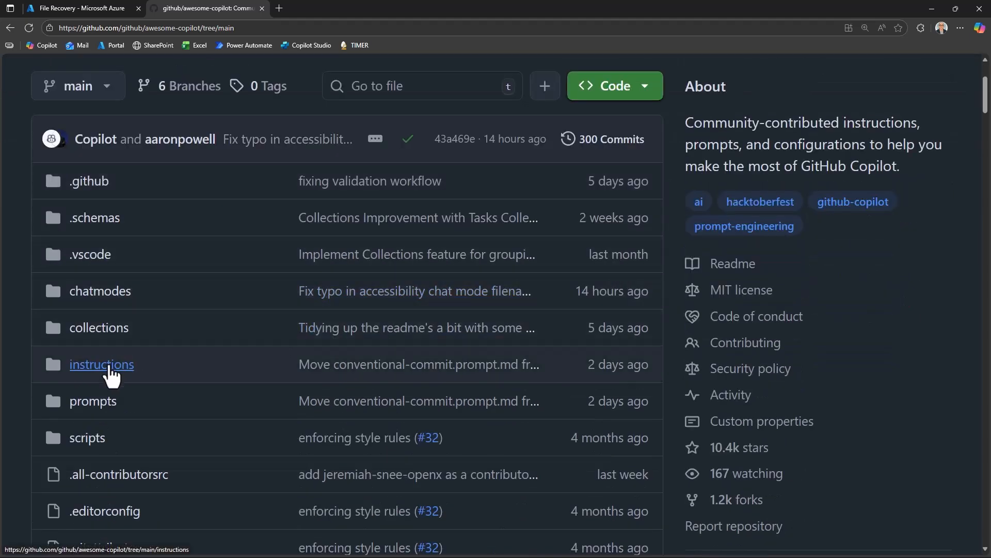
Step: View instructions/powershell.instructions.md from awesome-copilot as raw text and select all its content
left_click(102, 364)
type("powershell")
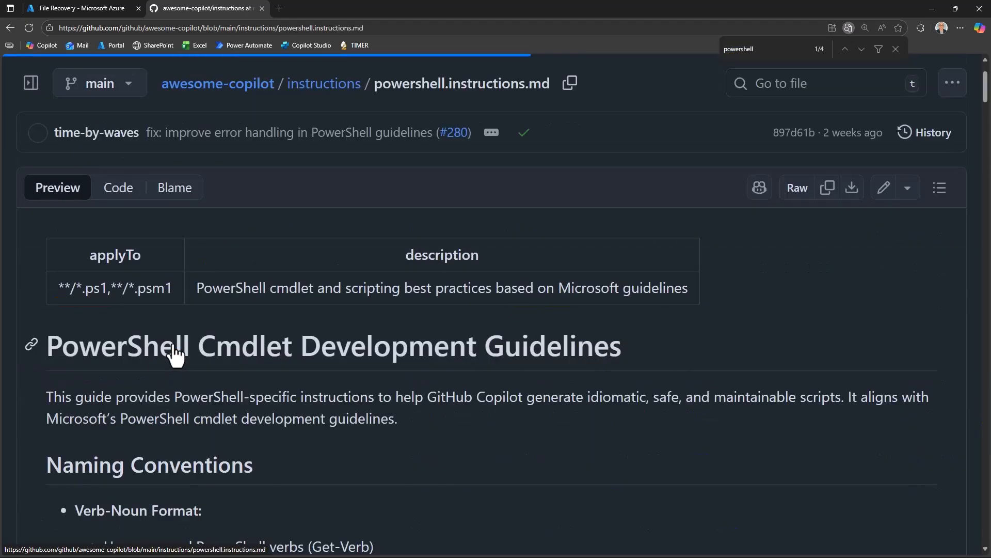
mouse_move(796, 188)
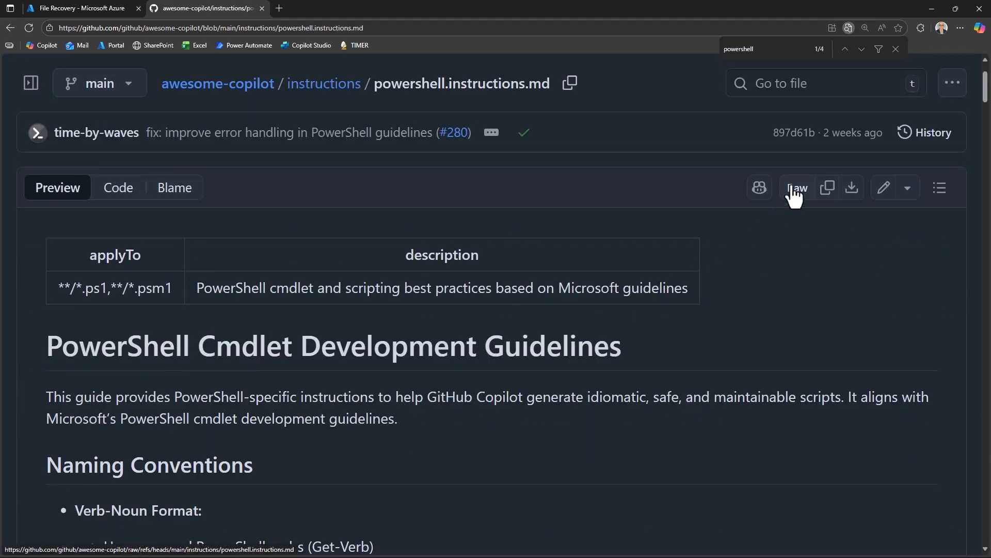
left_click(797, 187)
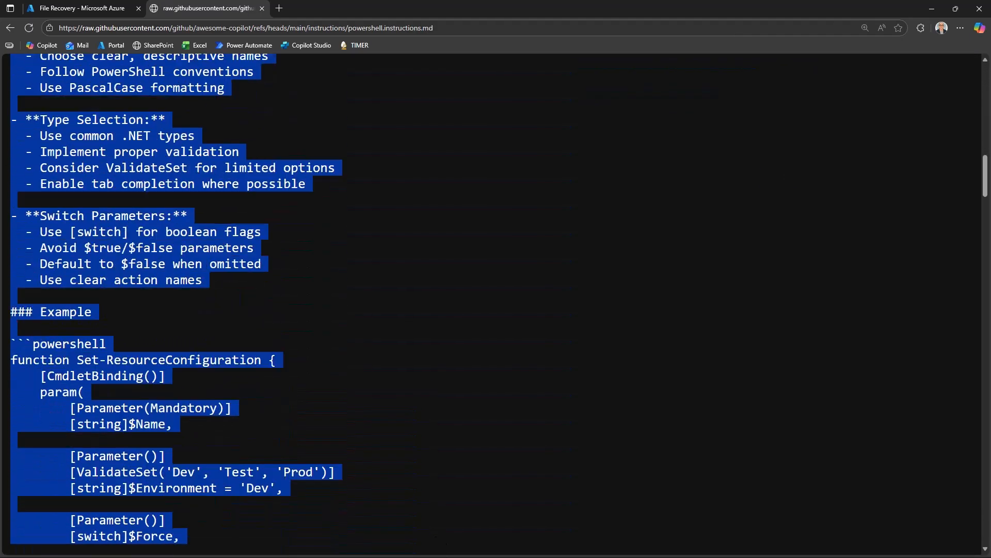
scroll("down", 3)
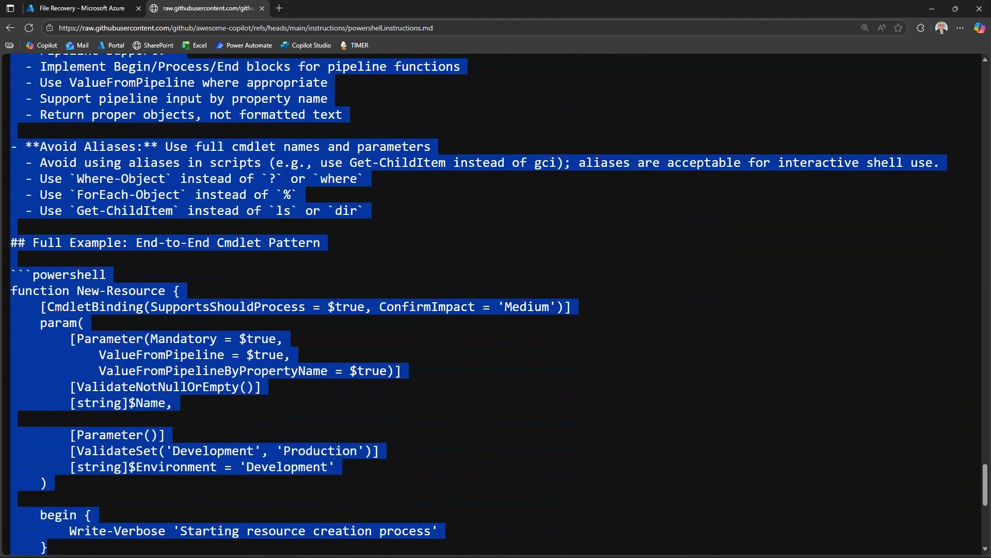
scroll("down", 3)
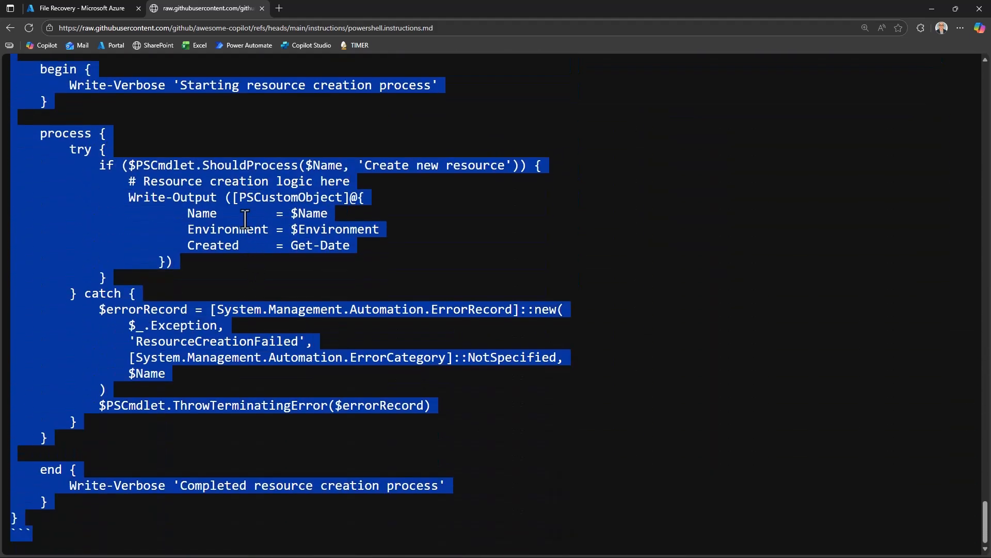
mouse_move(531, 132)
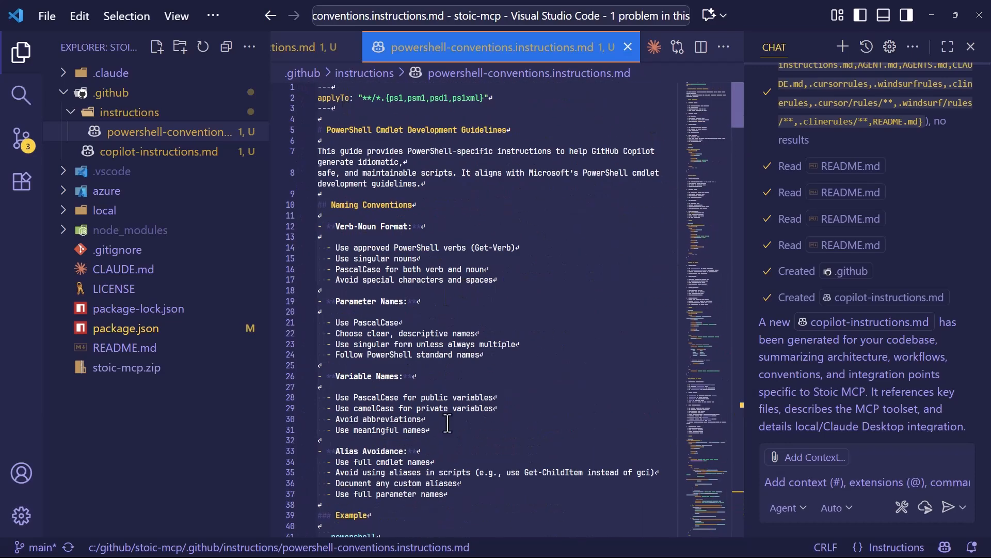
mouse_move(462, 411)
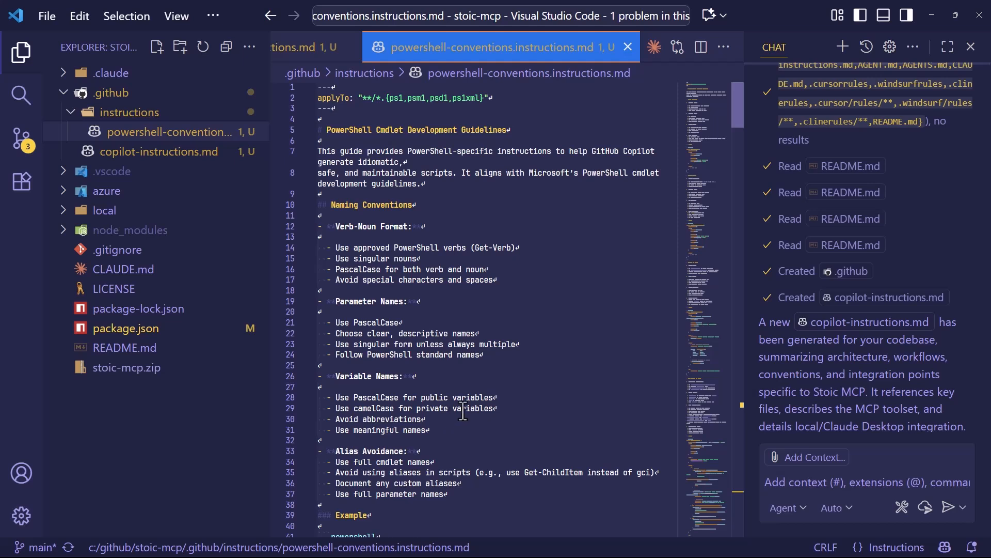
mouse_move(508, 220)
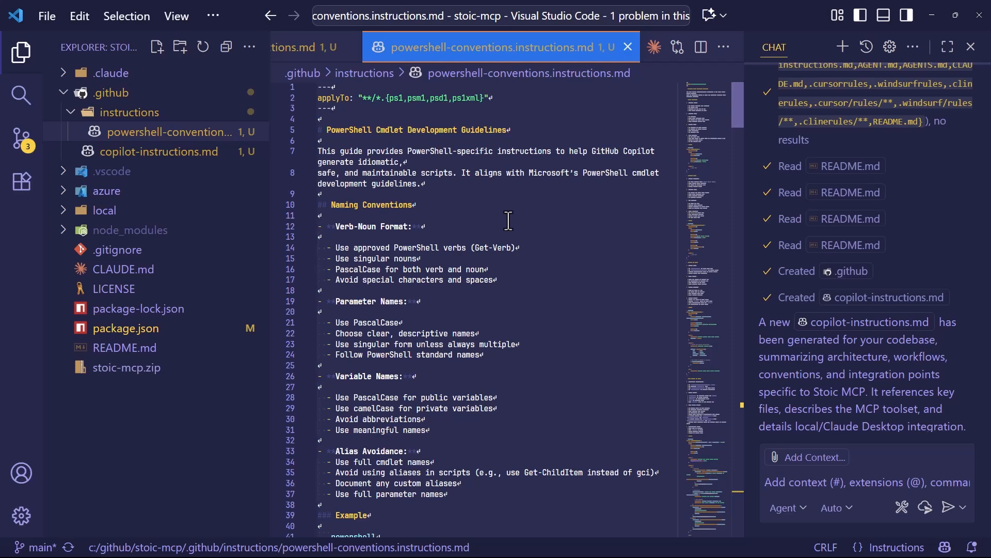
Step: Start a fresh, empty Copilot chat conversation
left_click(47, 16)
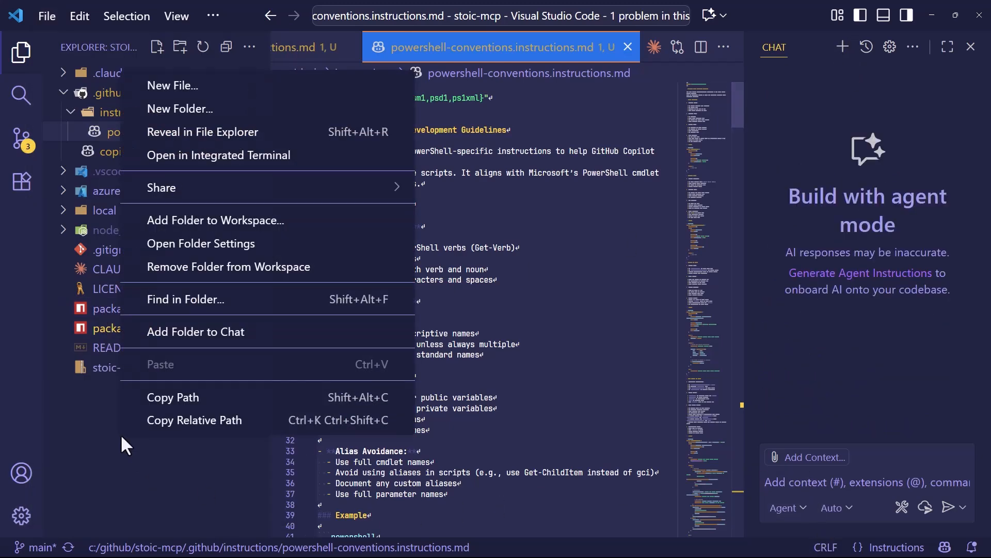
Step: Create create-azure-rs-vault.ps1 and ask Copilot for a multi-region RS vault function with sample variable data
left_click(171, 86)
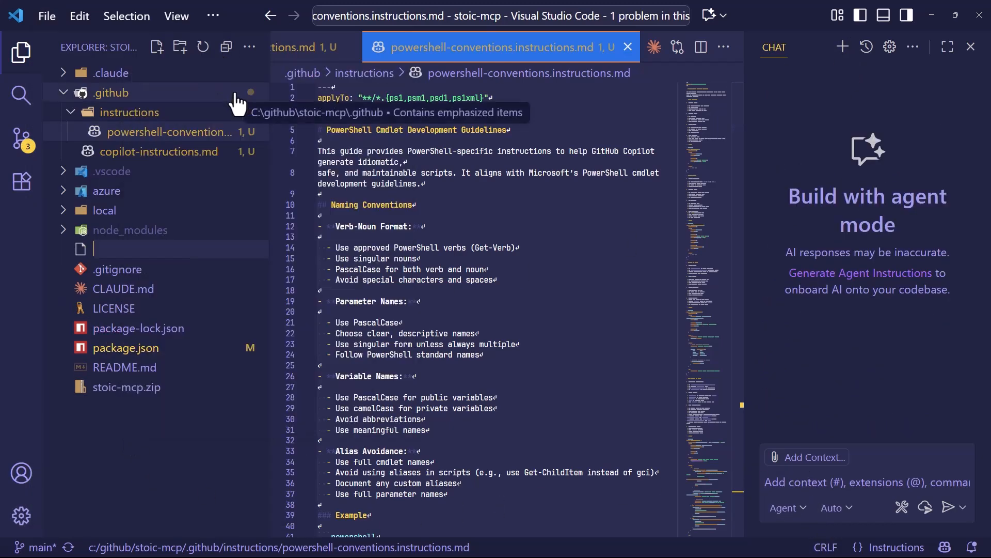
type("create-azure-rs-va")
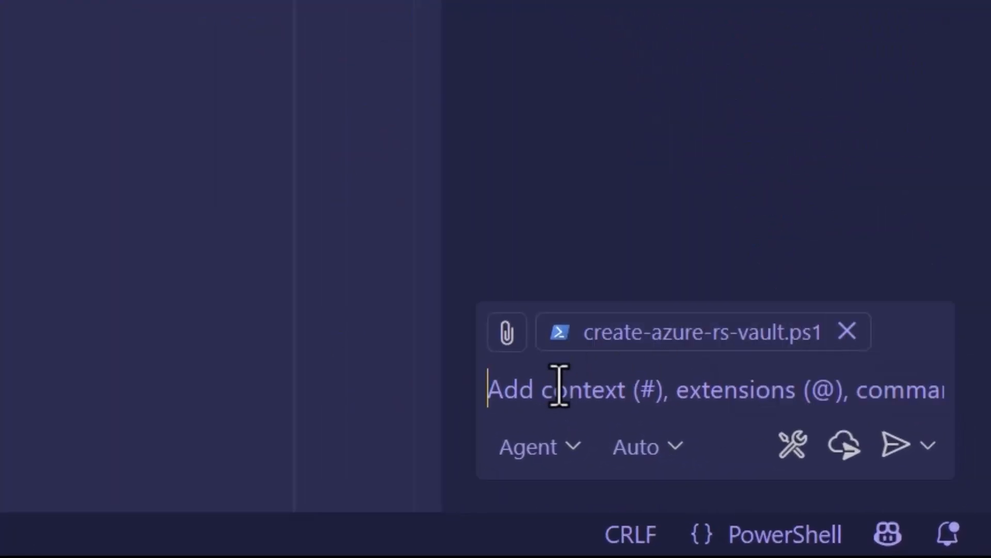
type("create me")
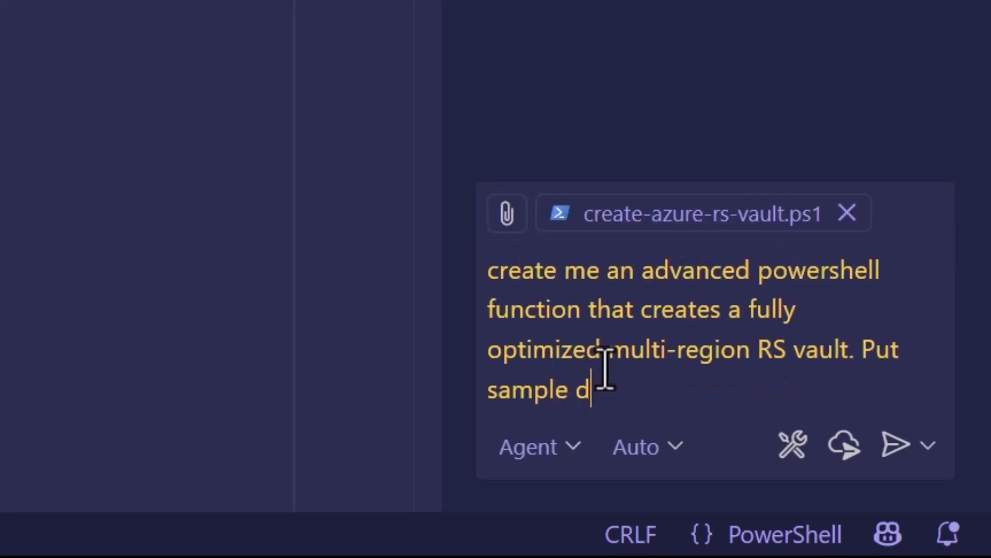
type("ata in the vaira")
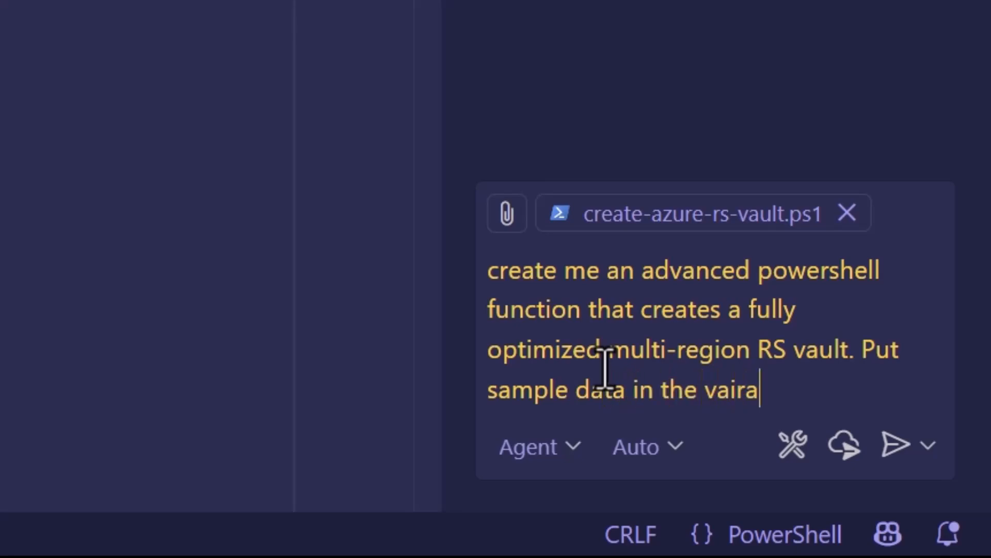
type("bles; i'll fix those")
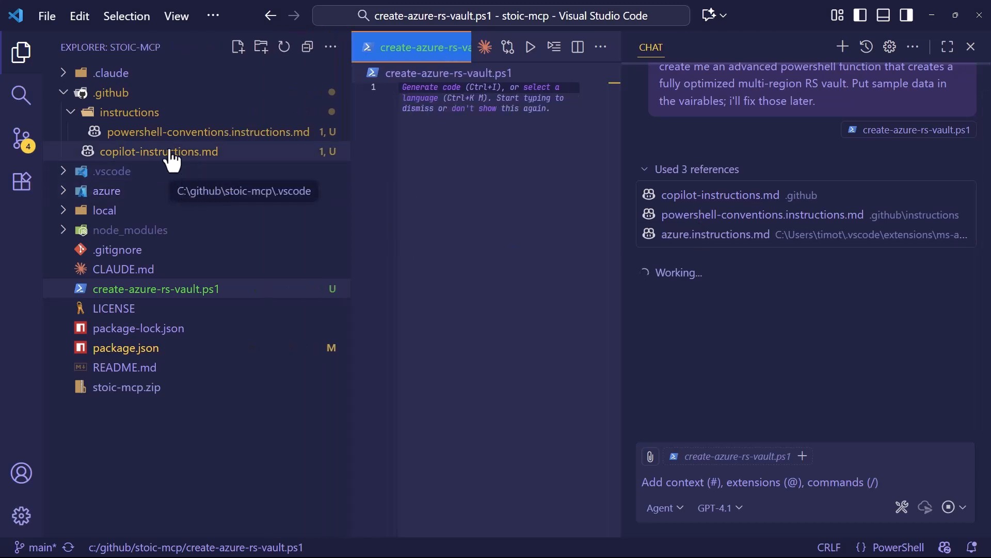
mouse_move(215, 133)
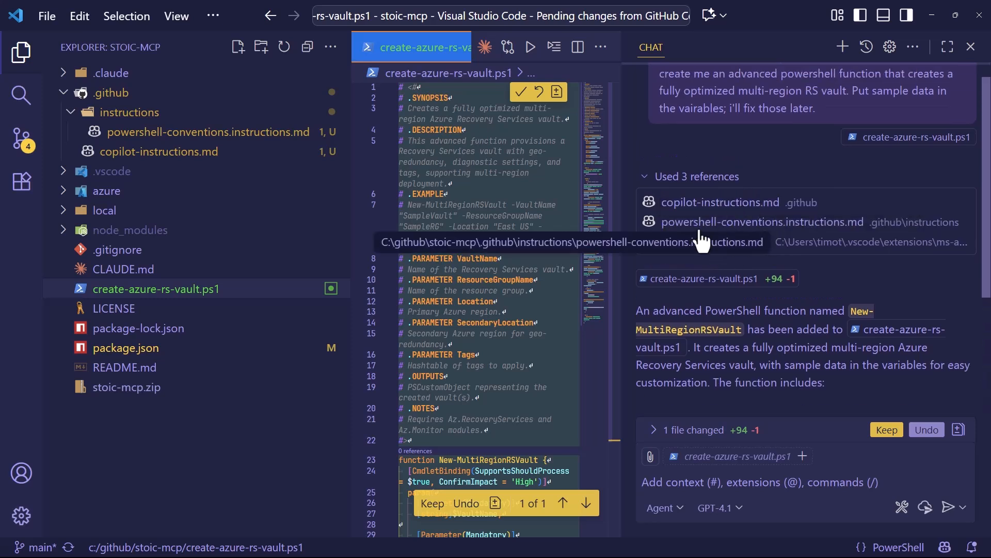
mouse_move(765, 244)
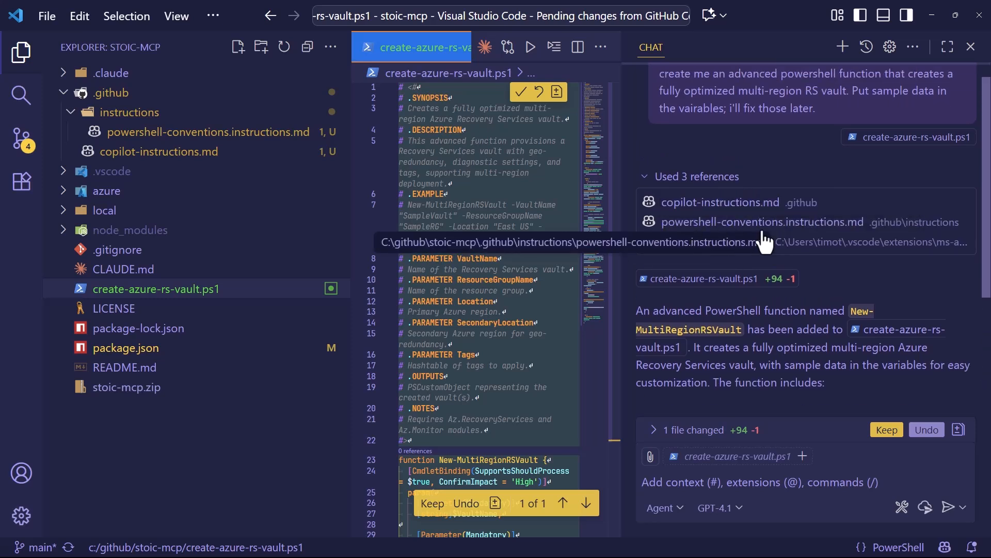
mouse_move(679, 246)
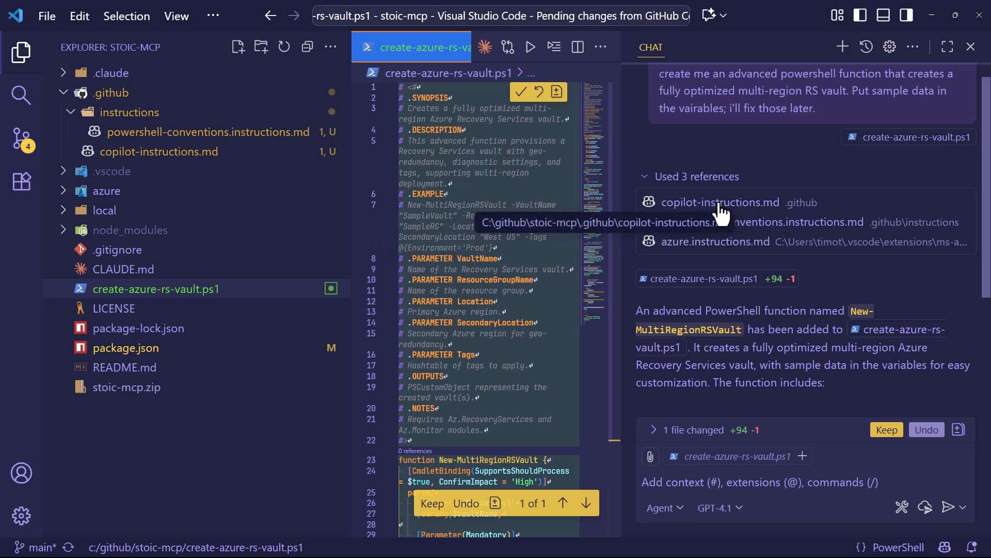
Step: Keep Copilot's New-MultiRegionRSVault function in create-azure-rs-vault.ps1 and review the chat summary
left_click(886, 430)
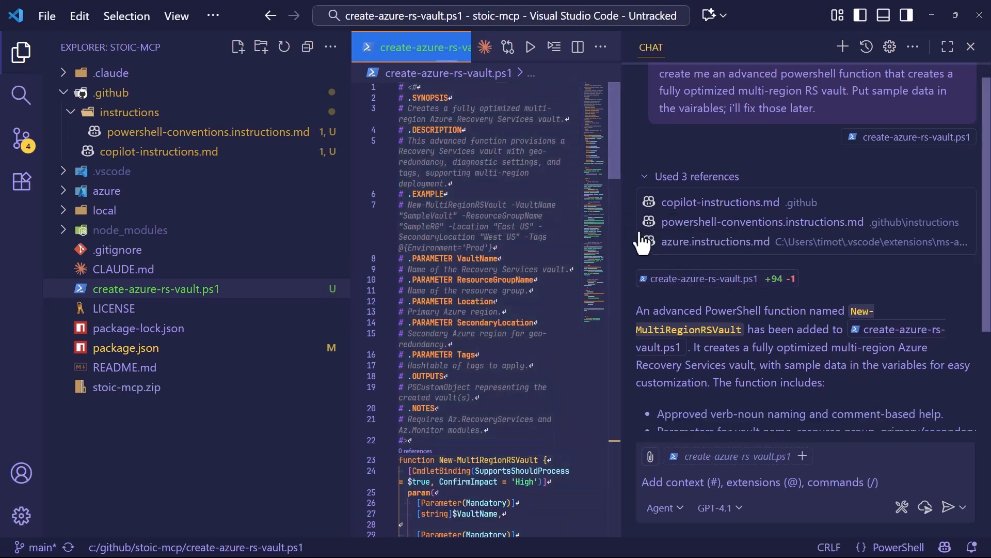
scroll("down", 3)
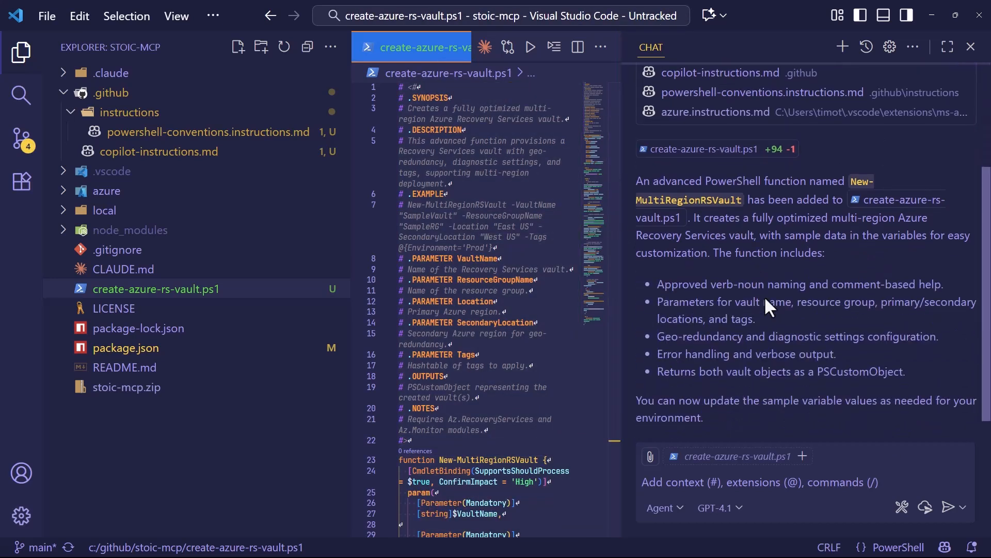
mouse_move(757, 272)
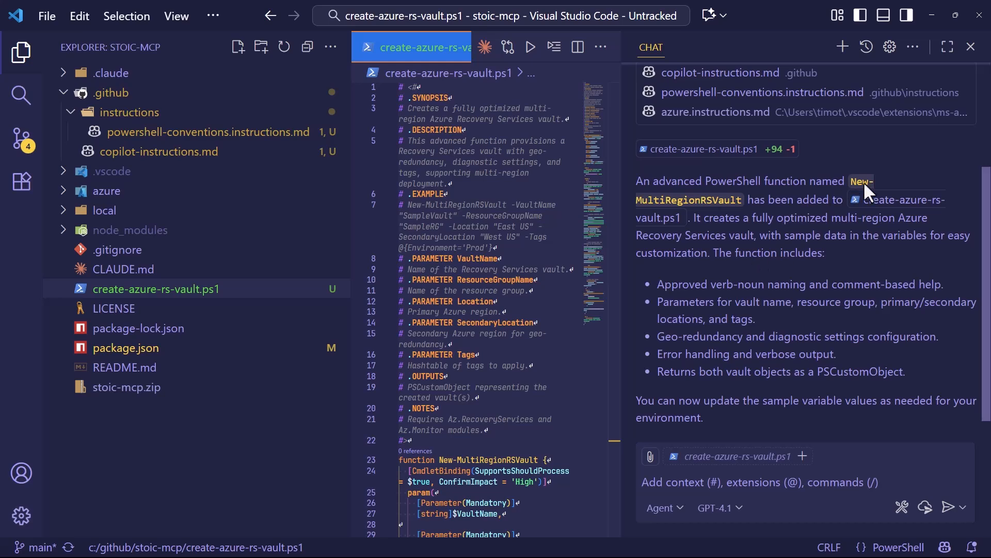
mouse_move(632, 255)
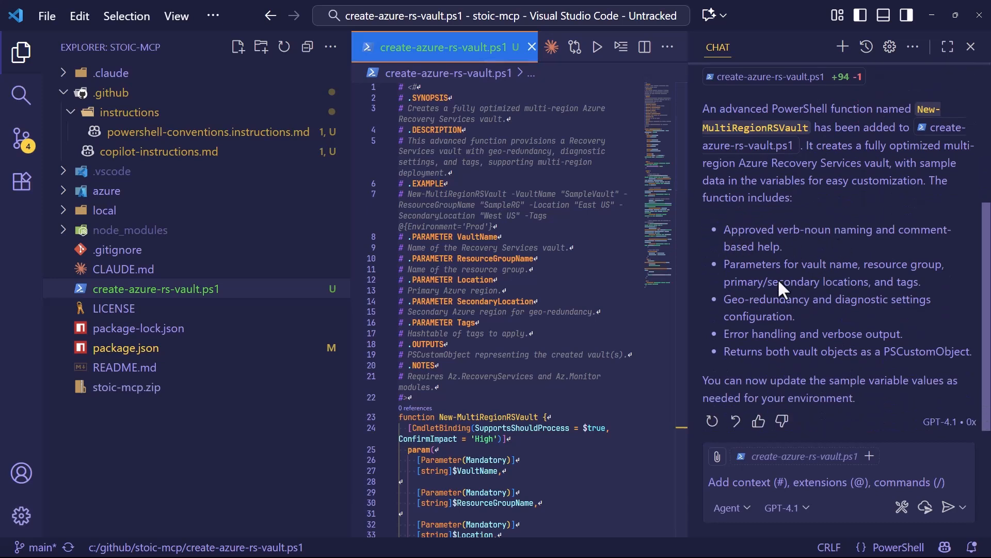
mouse_move(746, 316)
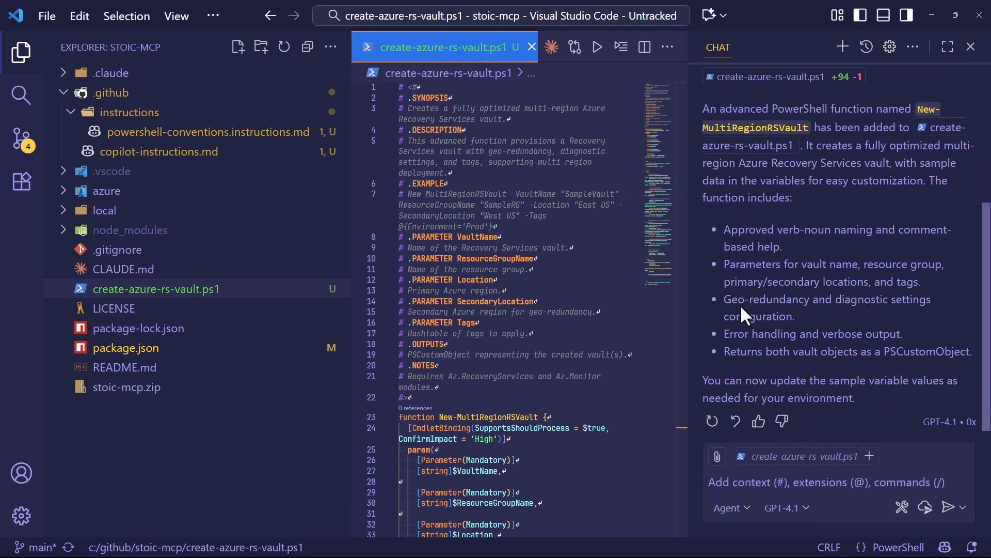
mouse_move(951, 322)
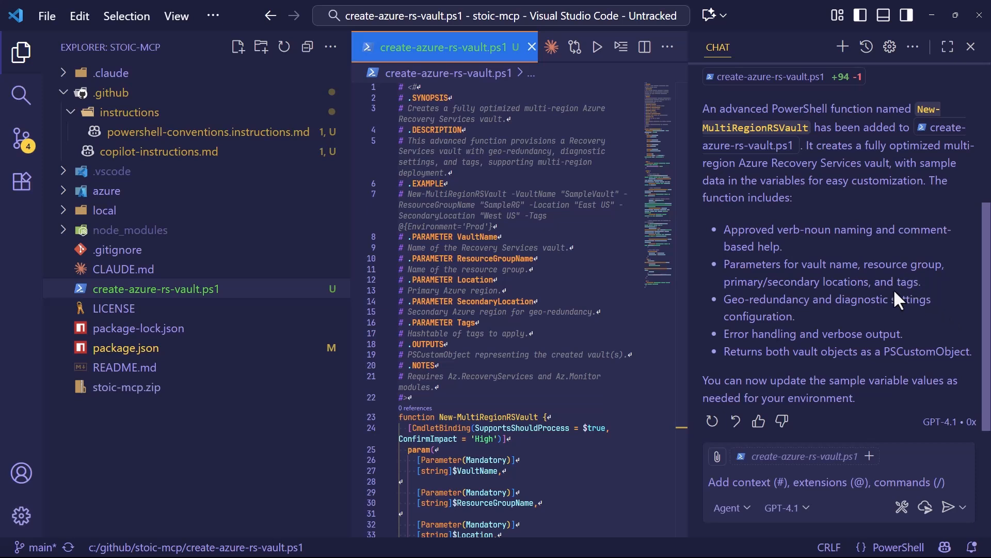
mouse_move(784, 348)
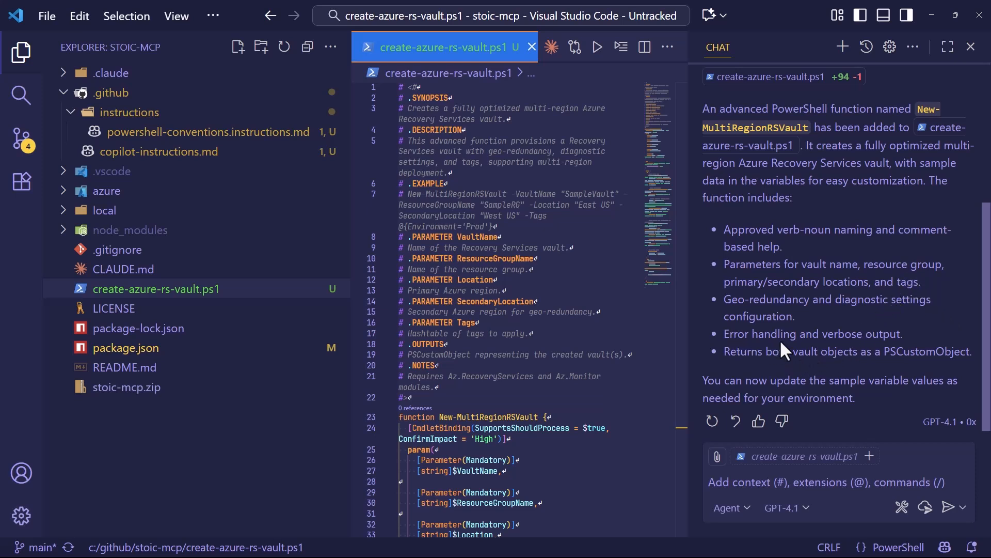
mouse_move(888, 354)
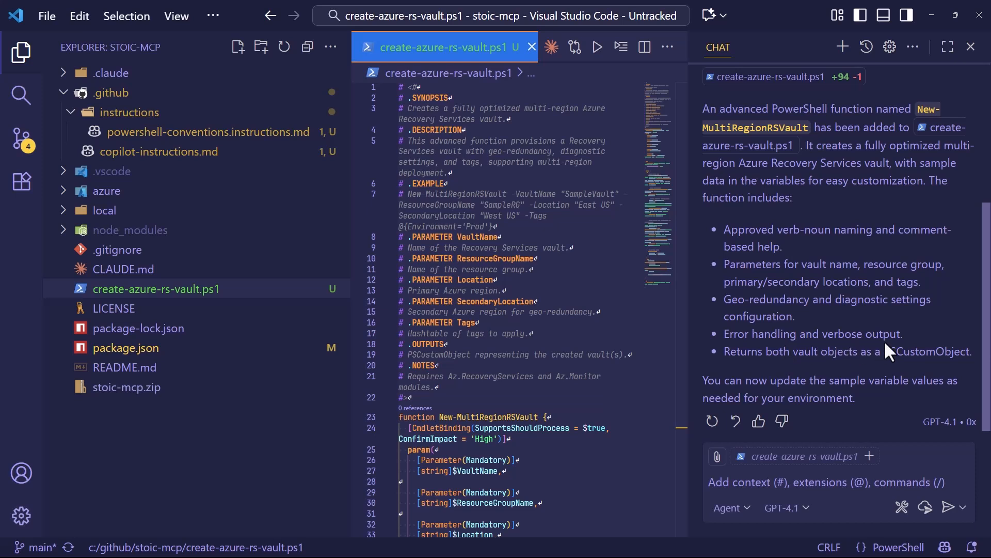
mouse_move(929, 372)
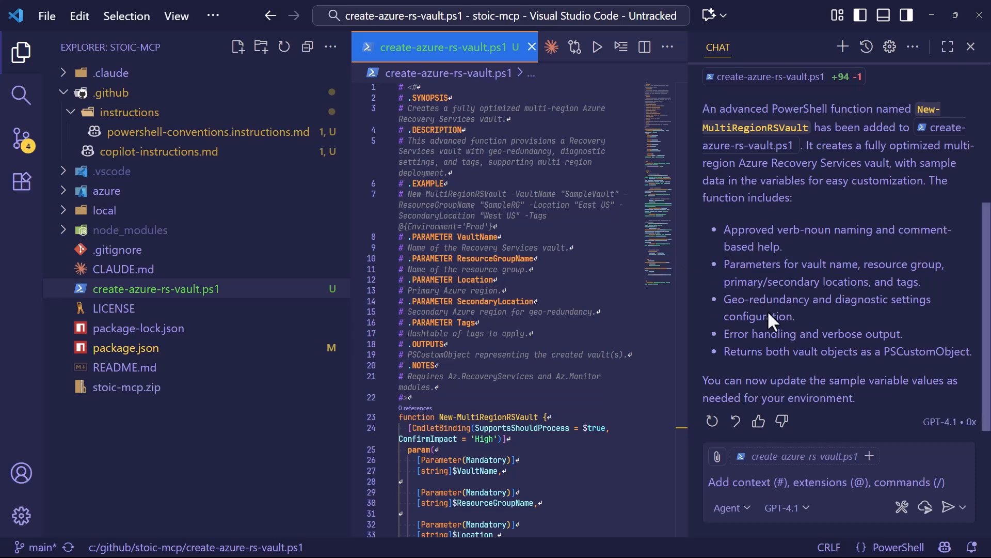
mouse_move(184, 151)
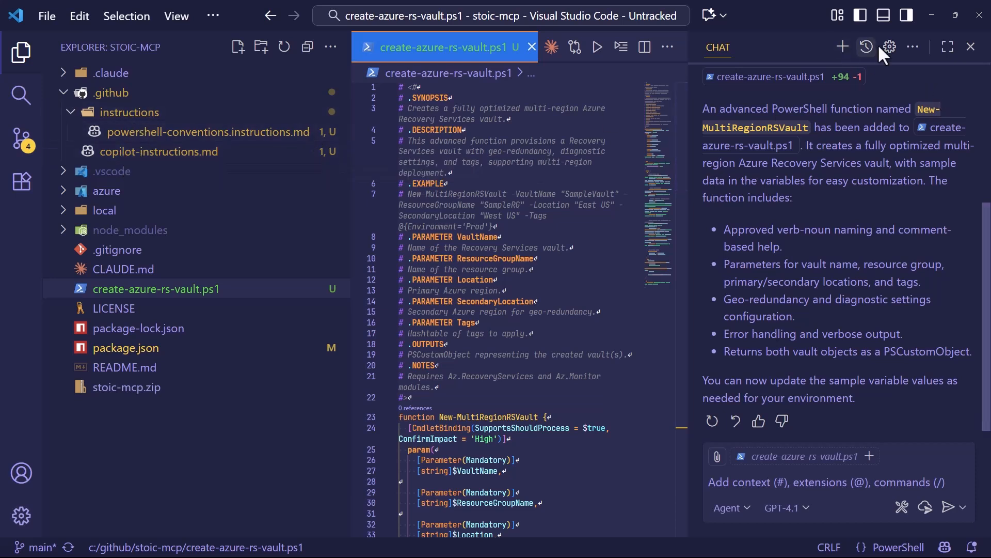
Step: Reopen powershell-conventions.instructions.md from the chat Instructions quick pick
left_click(888, 46)
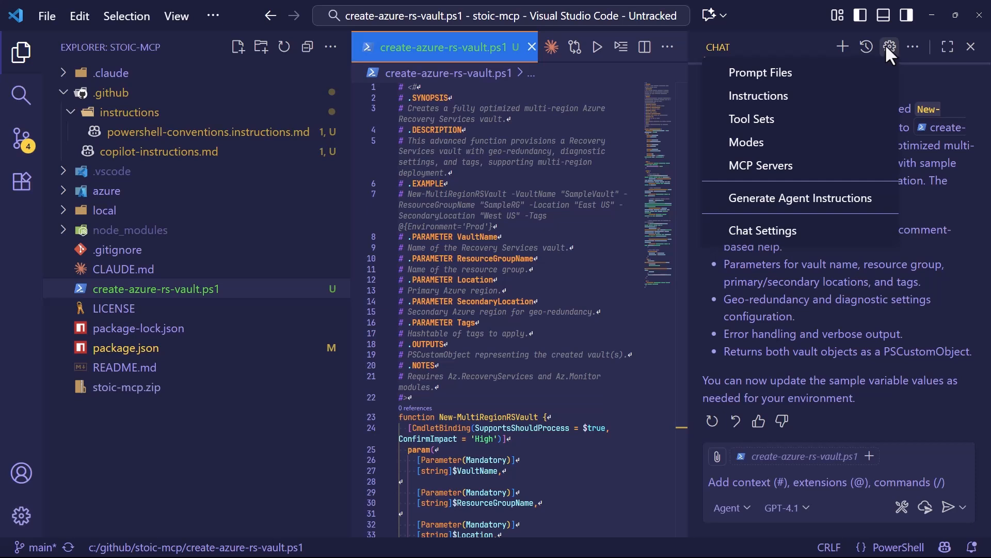
left_click(758, 95)
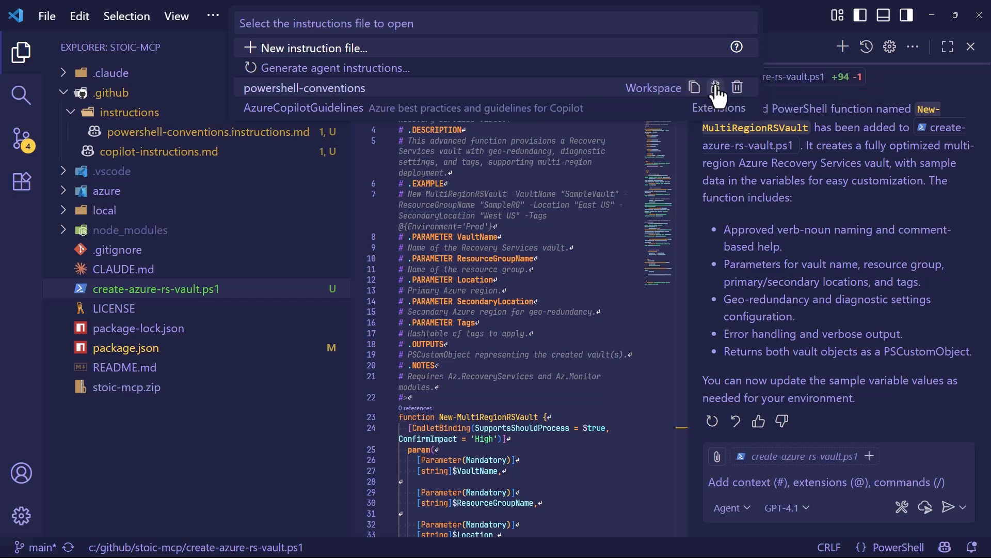
mouse_move(736, 87)
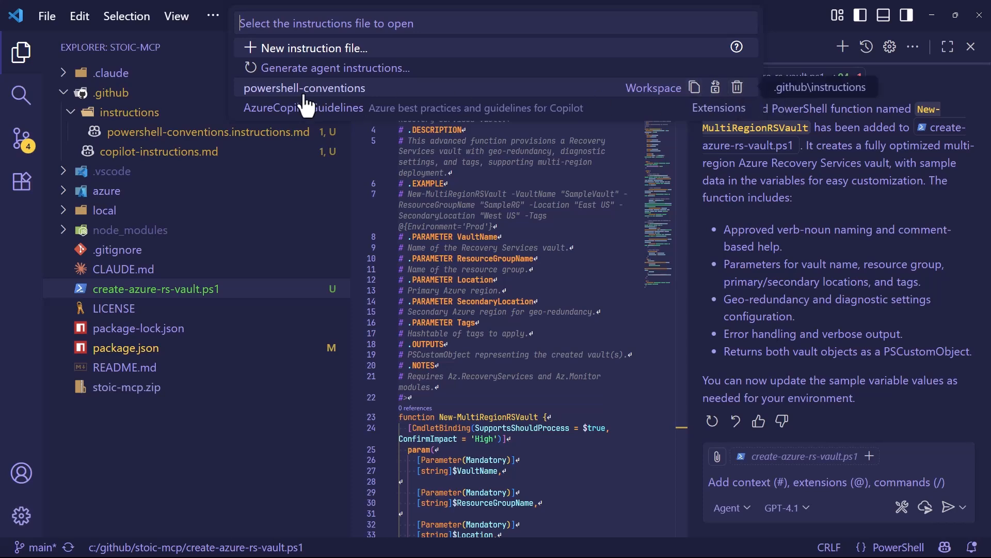
left_click(303, 88)
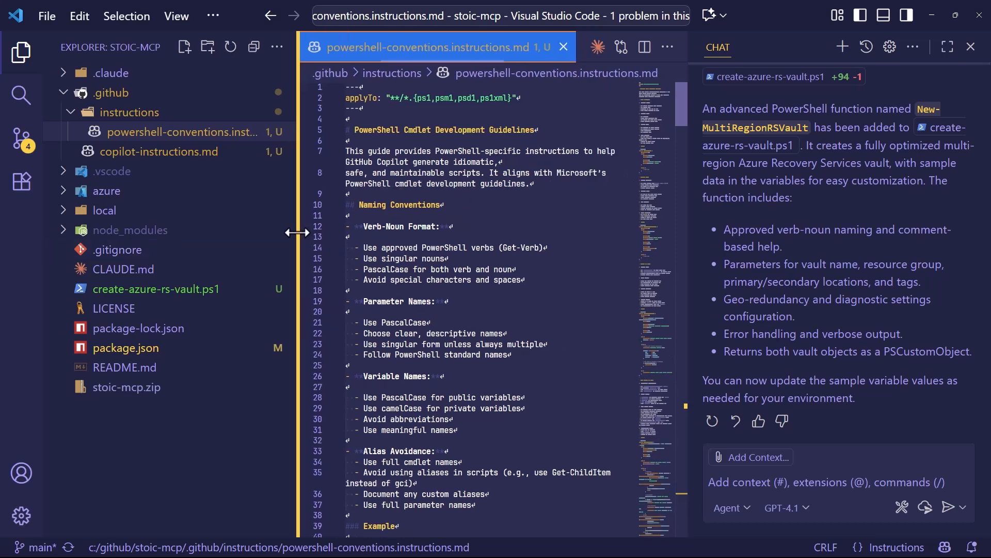
mouse_move(329, 261)
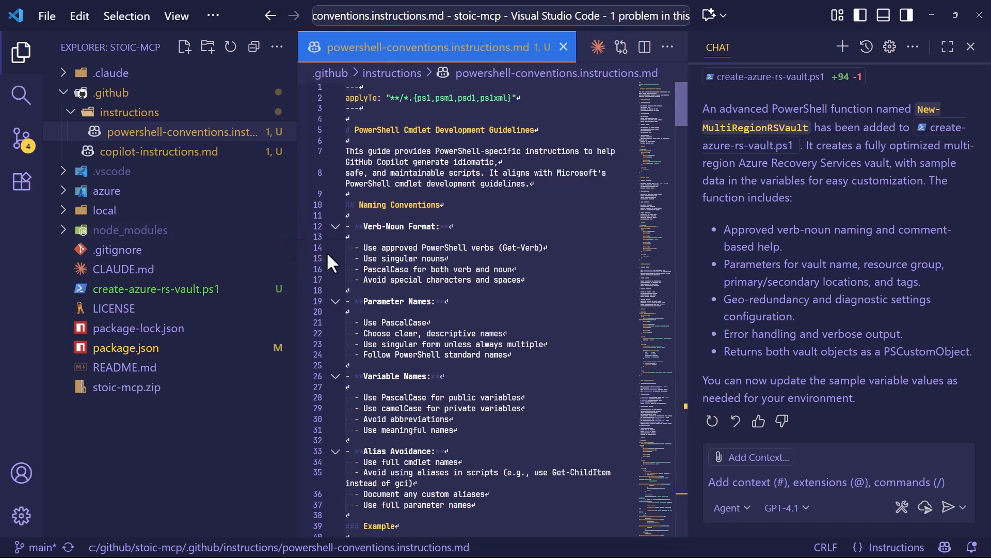